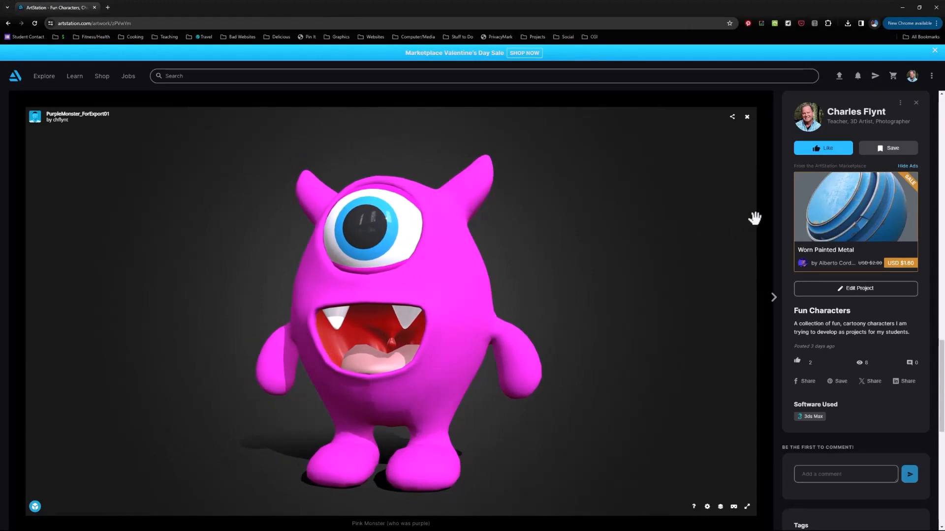
# Scroll down the Fun Characters page from the pink monster to the orange tentacled monster.
pyautogui.scroll(-3)
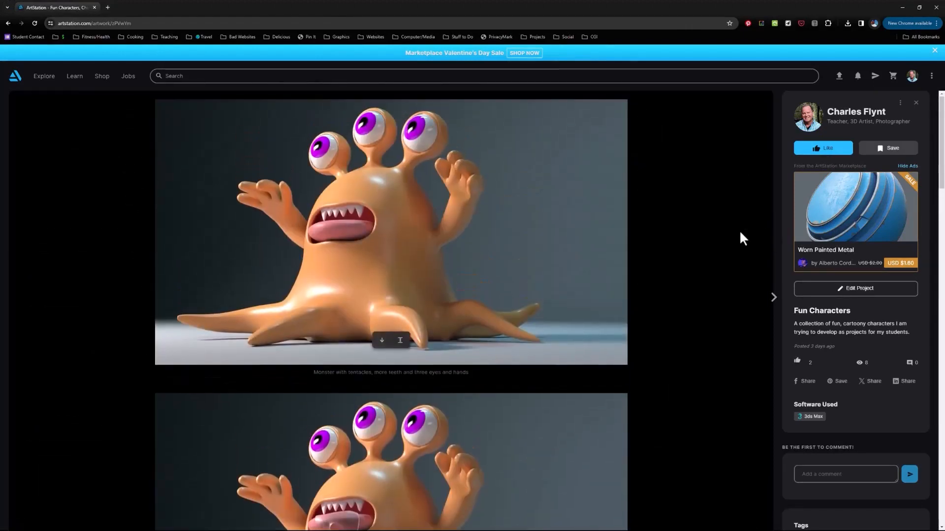
pyautogui.scroll(-3)
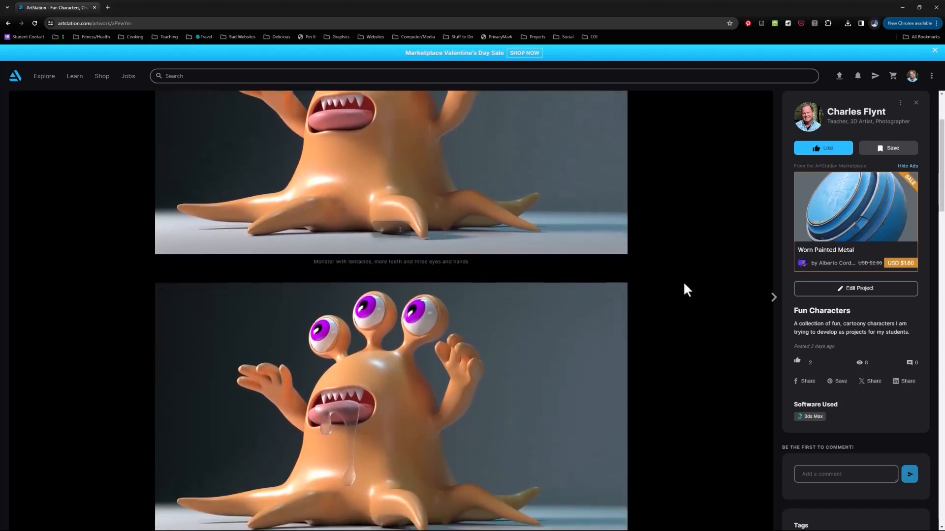
pyautogui.scroll(-3)
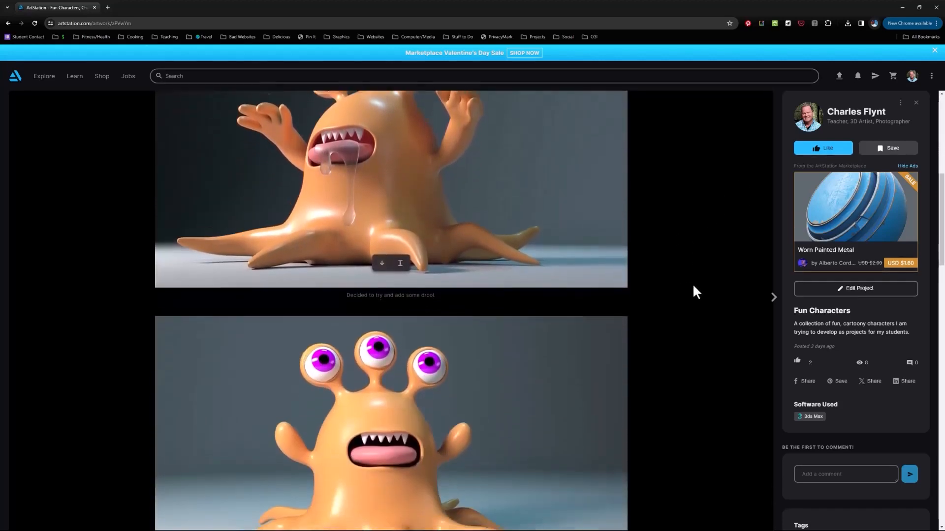
pyautogui.scroll(-3)
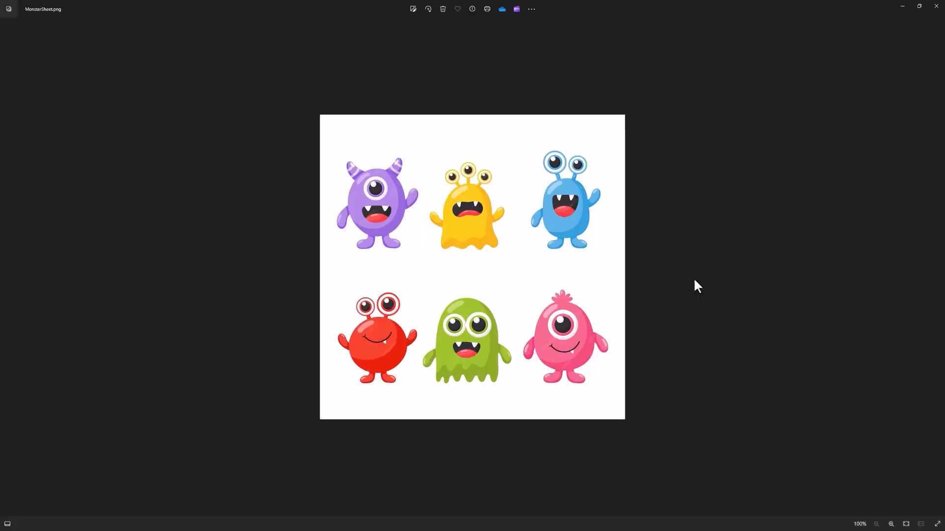
pyautogui.moveTo(569, 219)
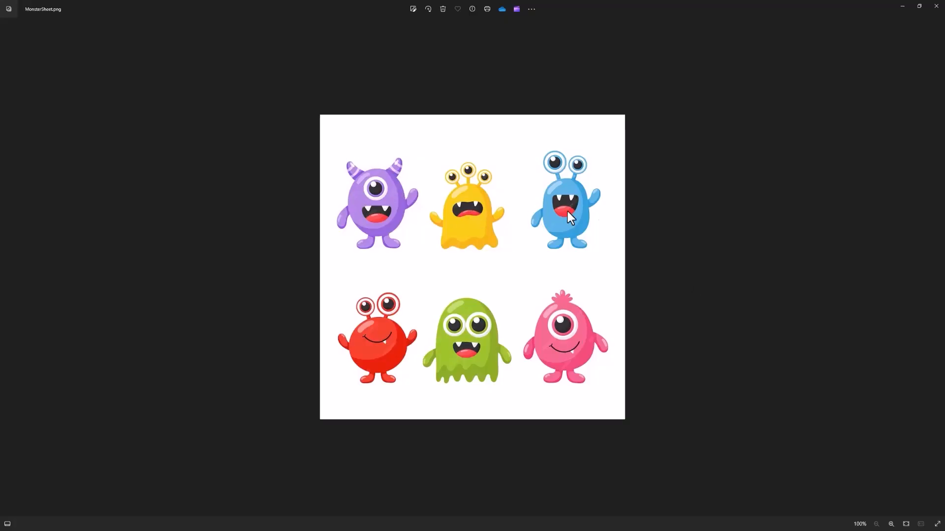
pyautogui.moveTo(381, 196)
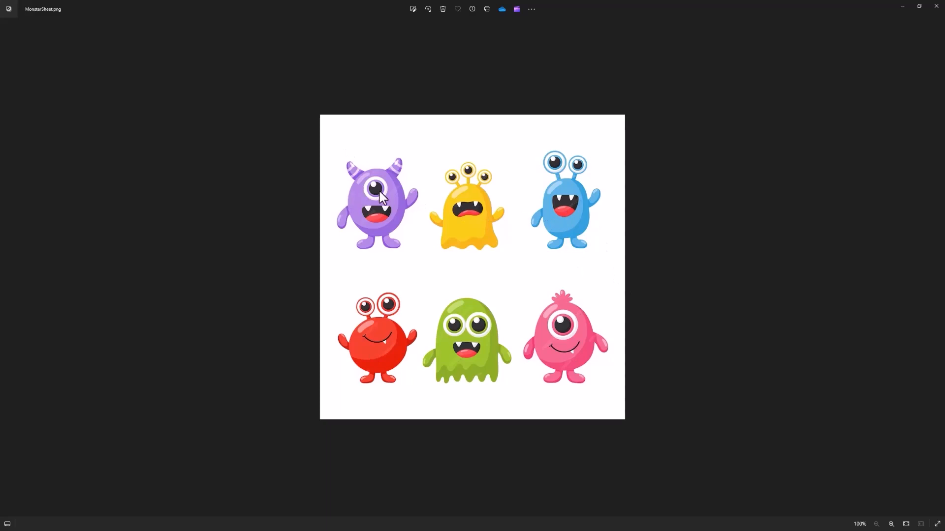
pyautogui.moveTo(403, 352)
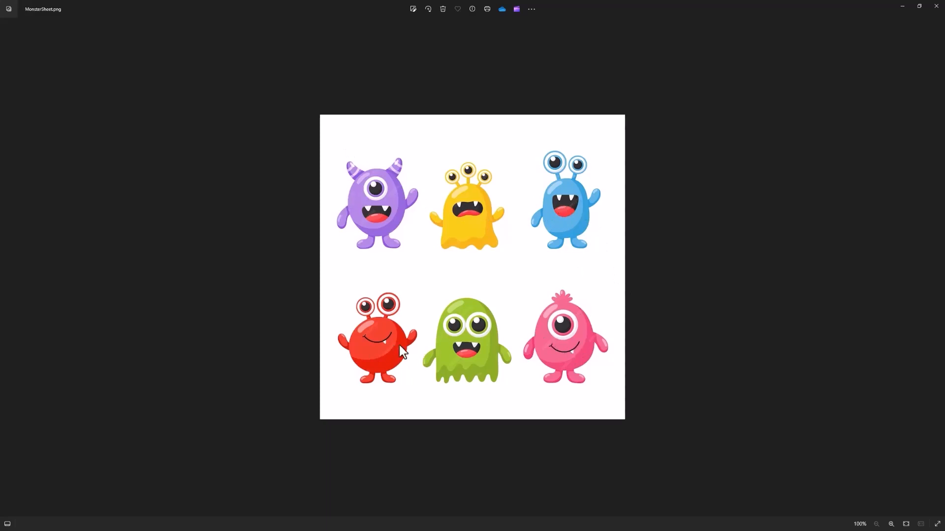
pyautogui.moveTo(224, 242)
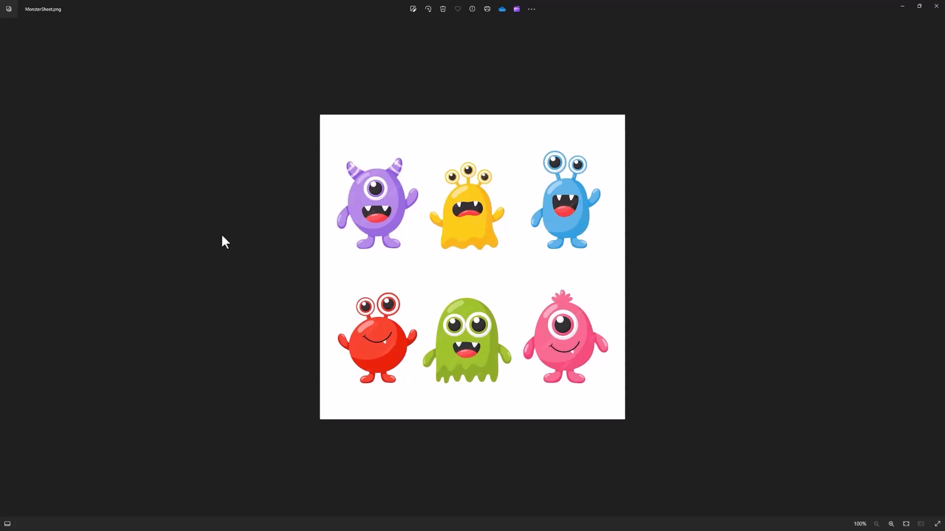
pyautogui.moveTo(391, 235)
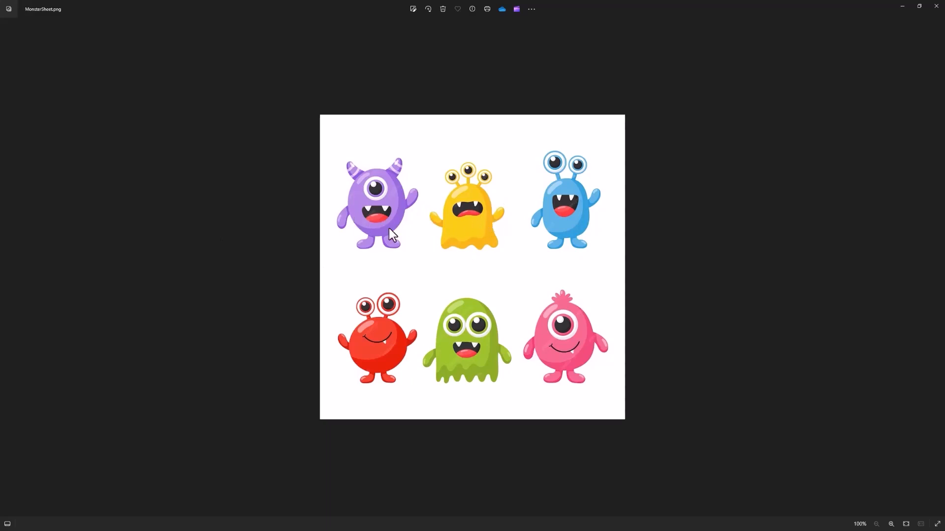
pyautogui.moveTo(453, 215)
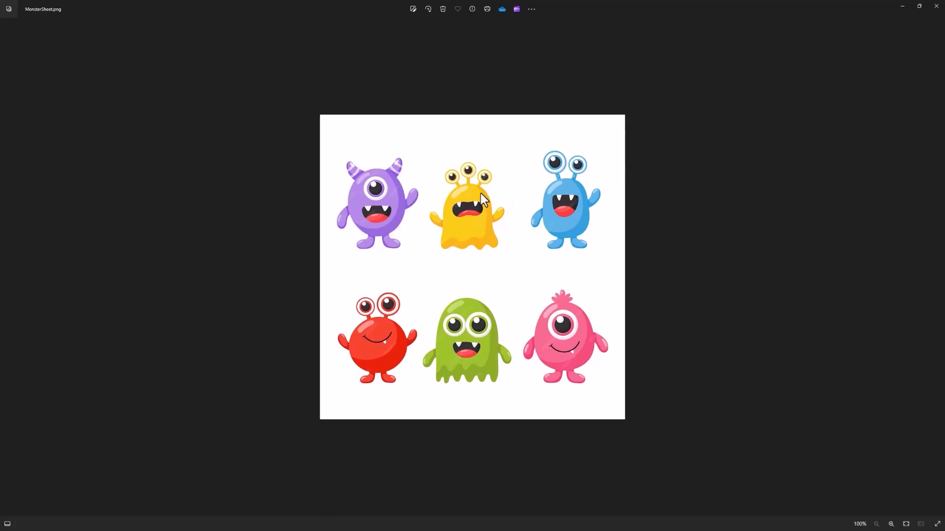
pyautogui.moveTo(576, 186)
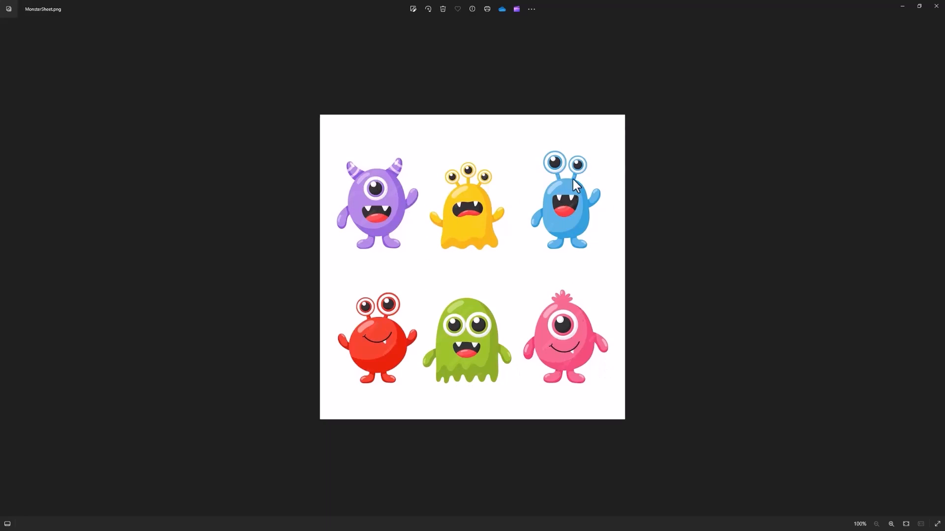
pyautogui.moveTo(573, 187)
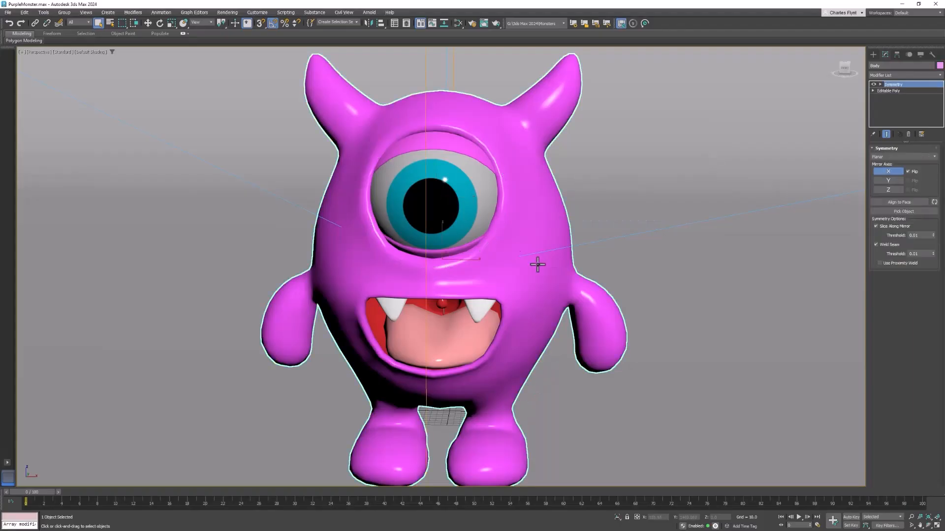
# Orbit around the PurpleMonster model to inspect its mesh from several angles.
pyautogui.moveTo(536, 263); pyautogui.dragTo(511, 234)
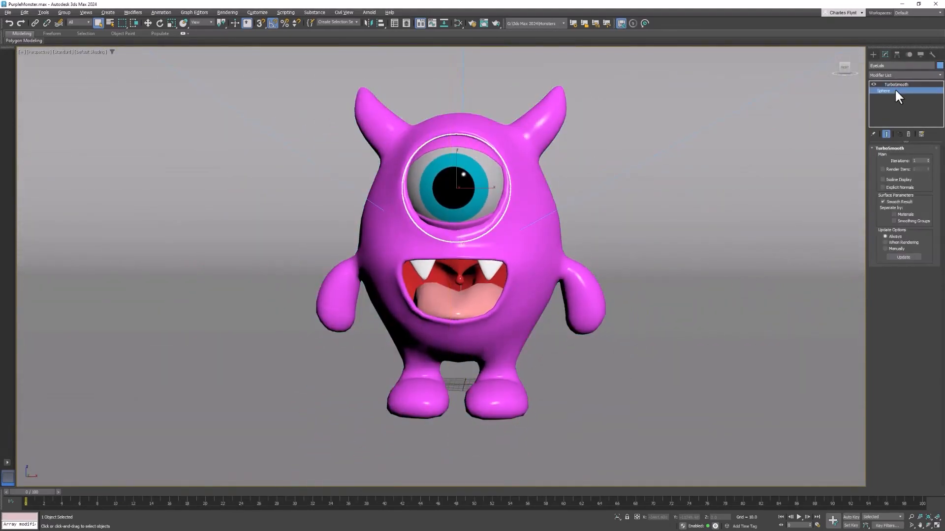
pyautogui.click(884, 90)
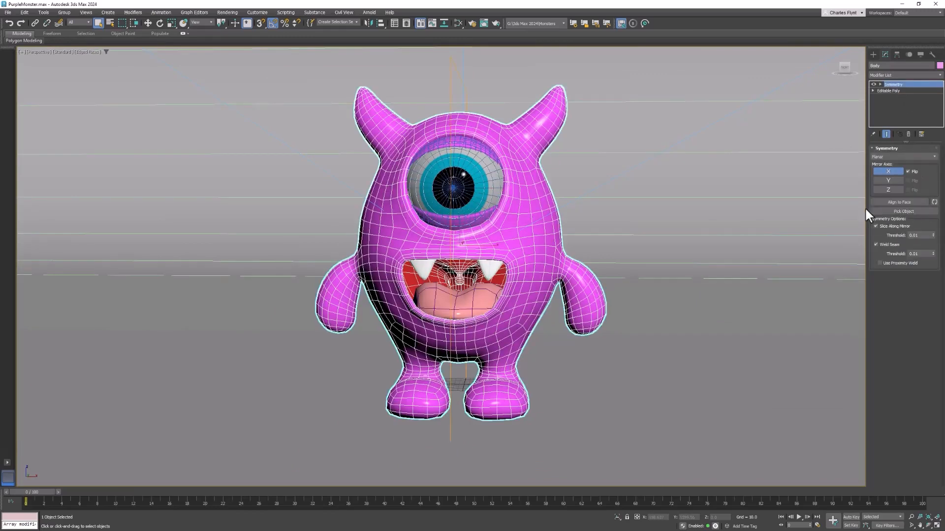
pyautogui.moveTo(656, 43)
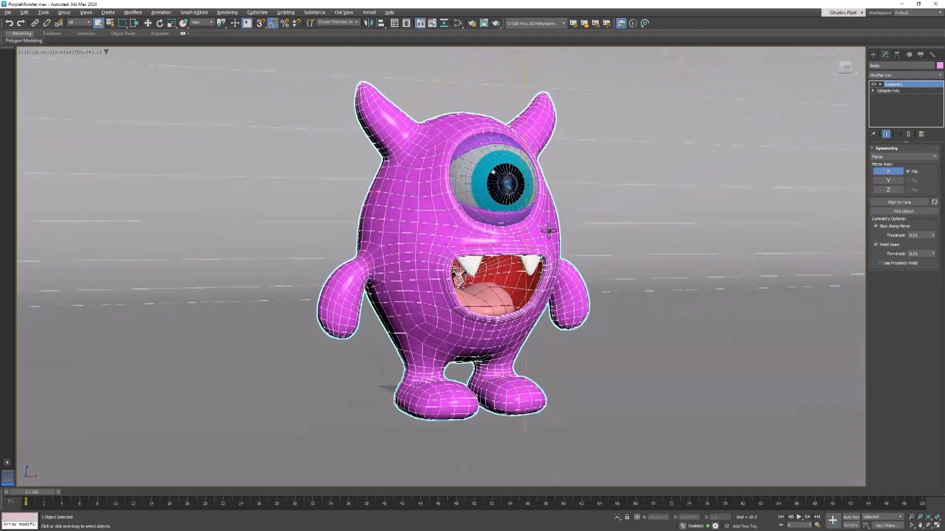
pyautogui.moveTo(549, 229); pyautogui.dragTo(613, 238)
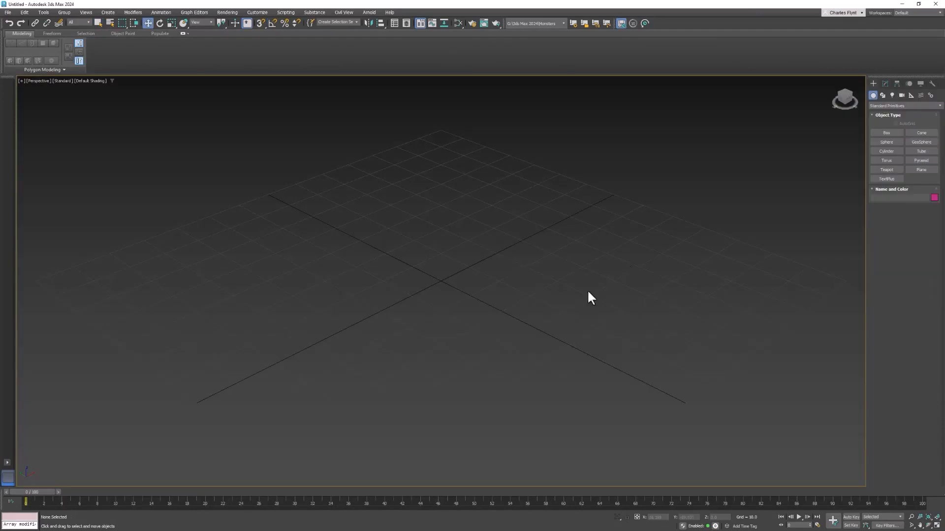
pyautogui.moveTo(29, 49)
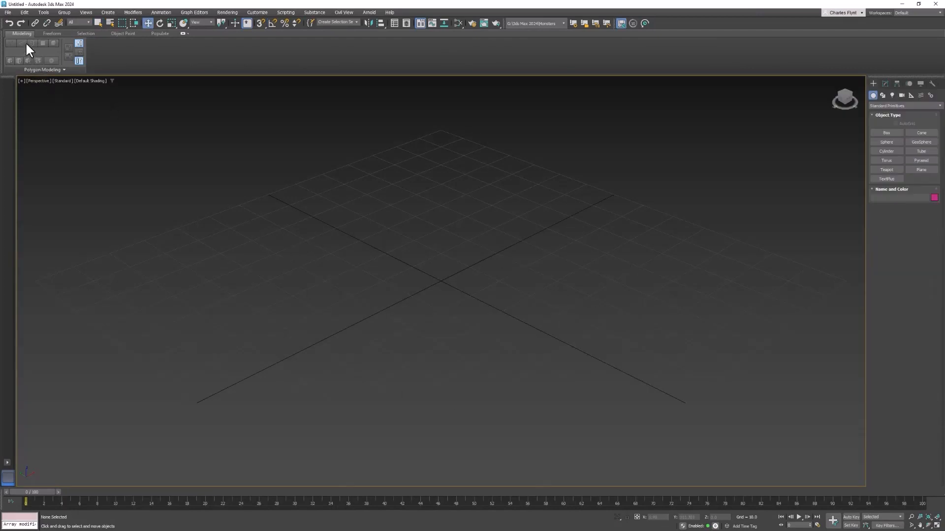
pyautogui.moveTo(9, 15)
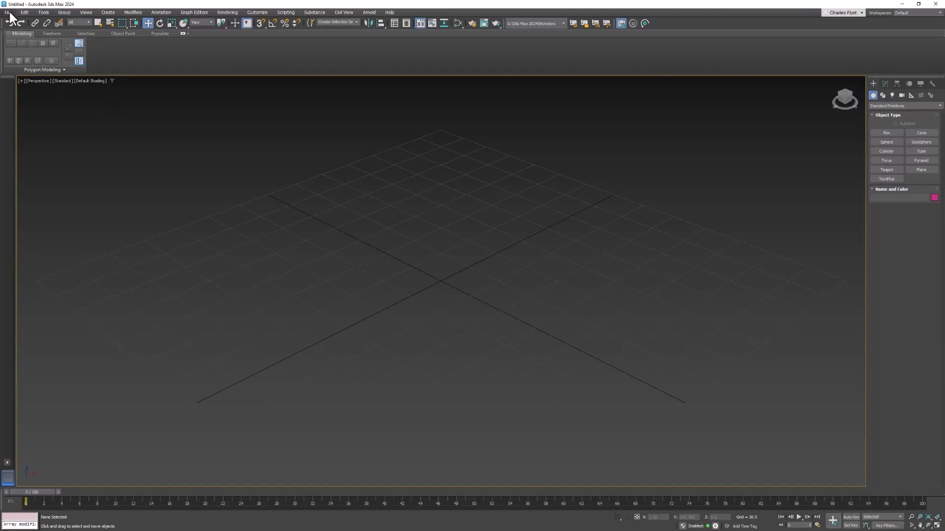
# Create an empty project in a new Monsters02 folder inside the 3ds Max 2024 folder.
pyautogui.click(8, 12)
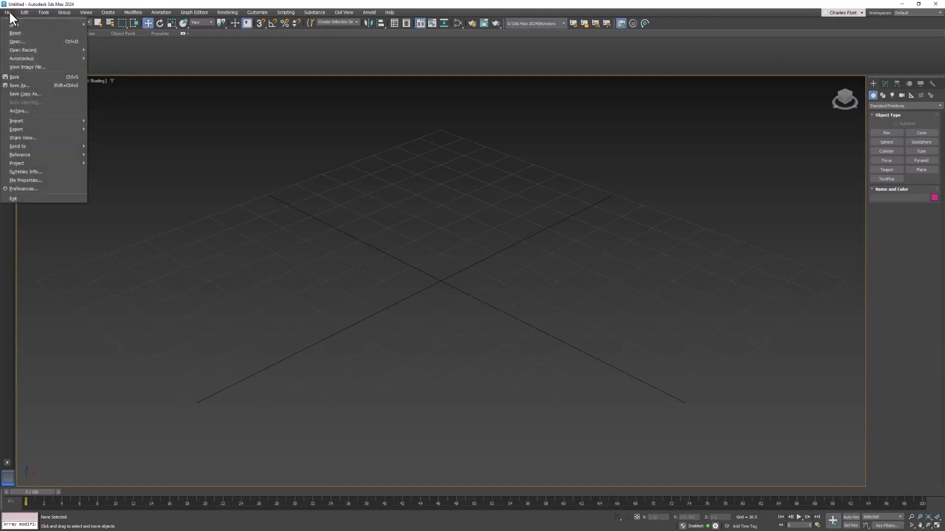
pyautogui.moveTo(18, 42)
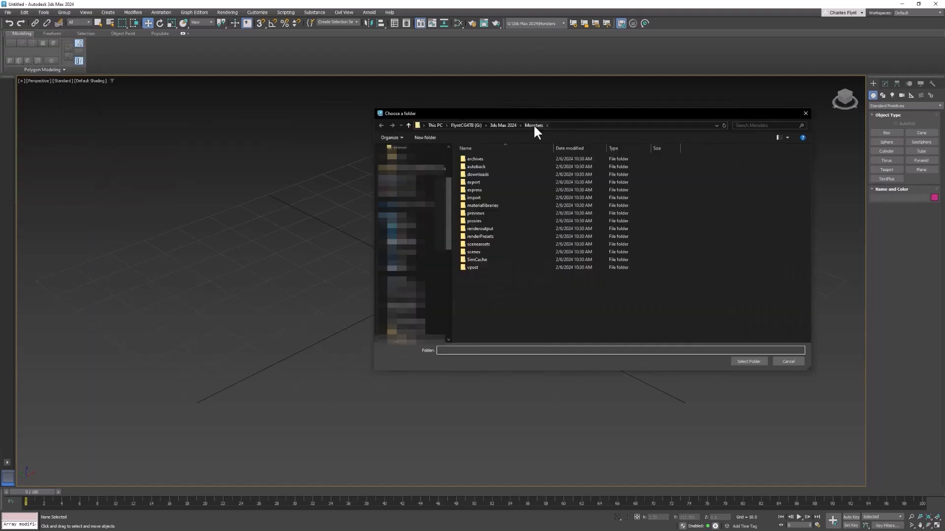
pyautogui.click(503, 125)
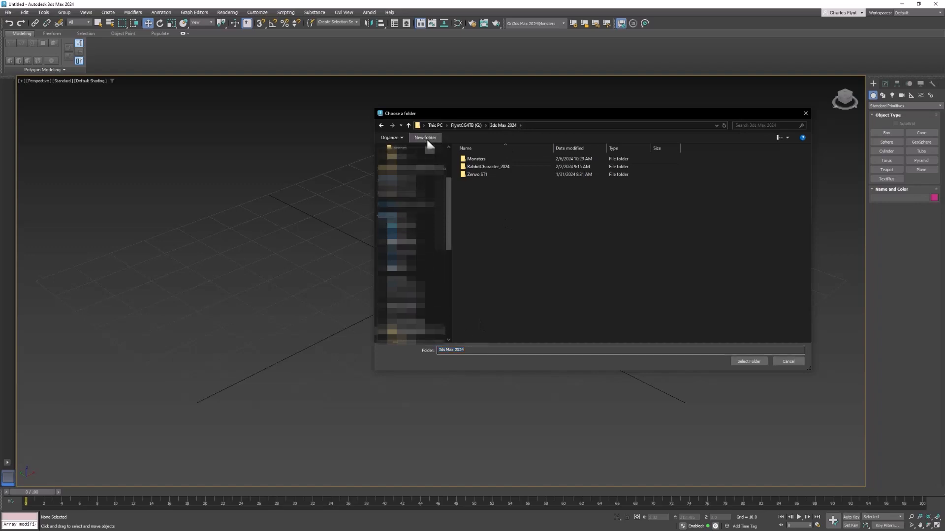
pyautogui.click(424, 138)
pyautogui.write('Monsters02')
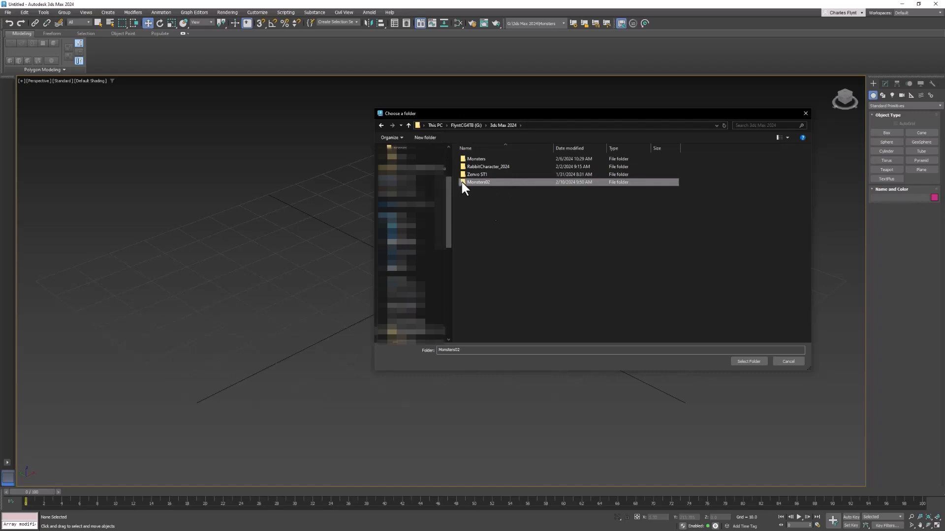
pyautogui.click(748, 361)
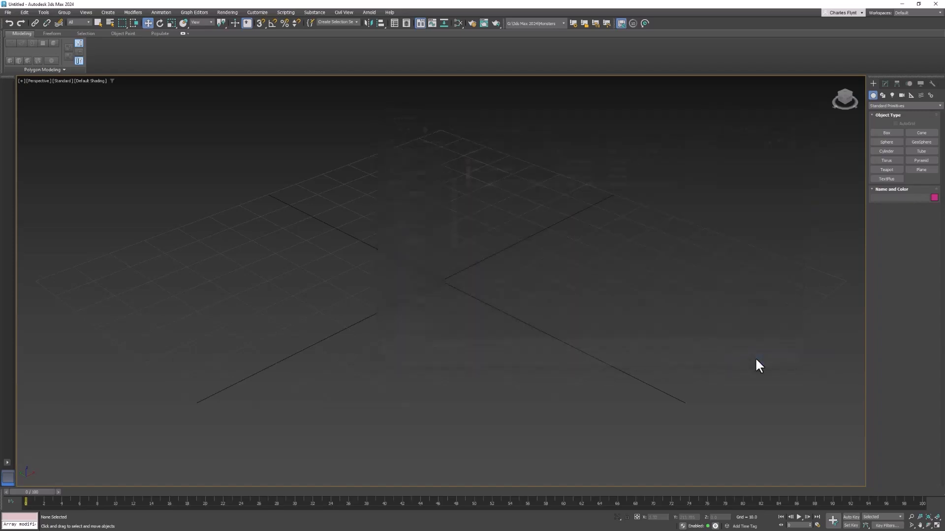
# Reset the scene to a fresh start, discarding current changes.
pyautogui.click(8, 12)
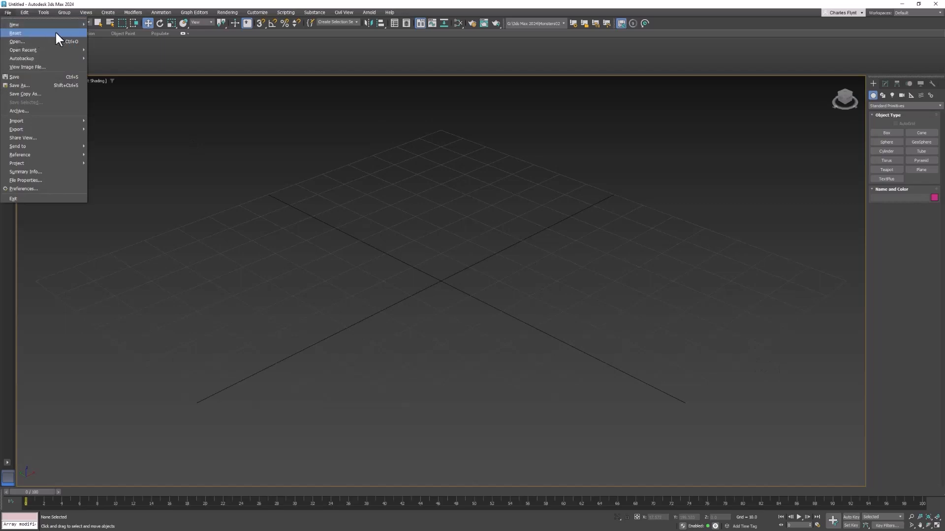
pyautogui.click(15, 33)
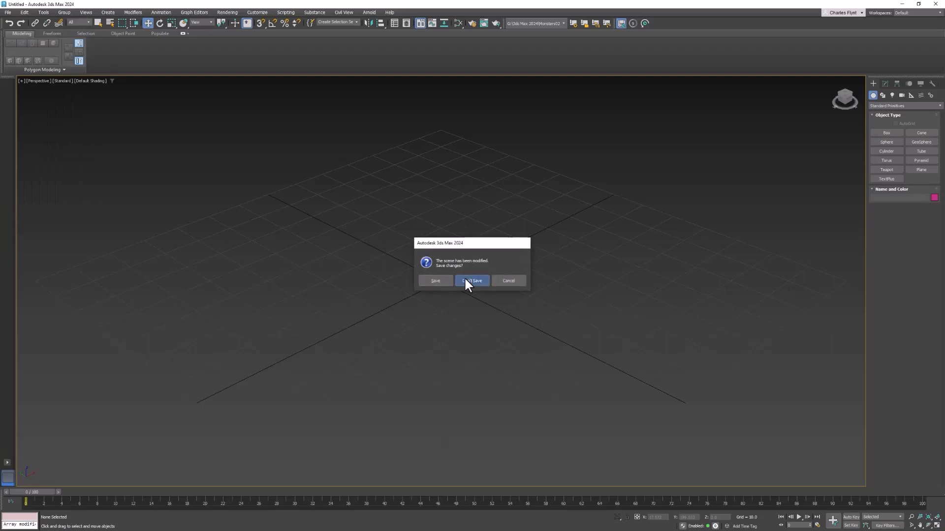
pyautogui.click(472, 281)
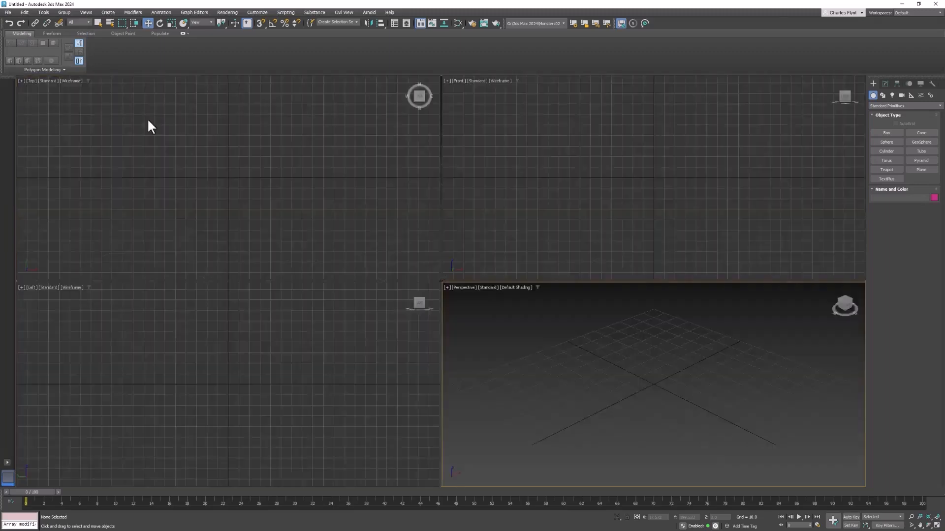
# Save the empty scene as Monster.max in the project's scenes folder.
pyautogui.click(8, 12)
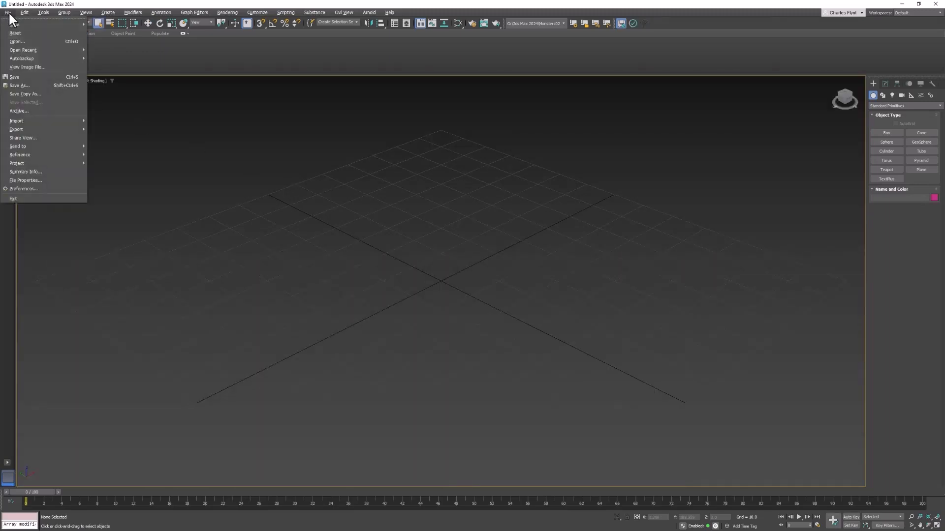
pyautogui.click(19, 85)
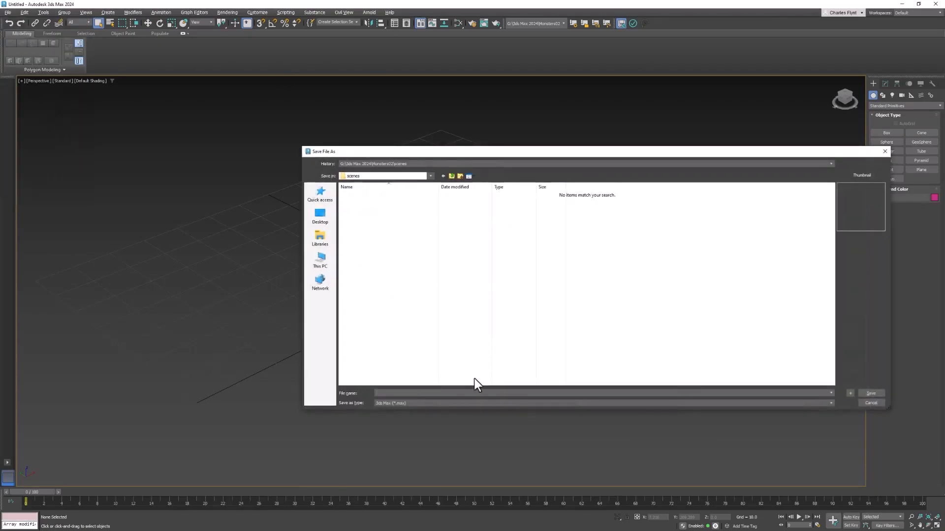
pyautogui.moveTo(378, 168)
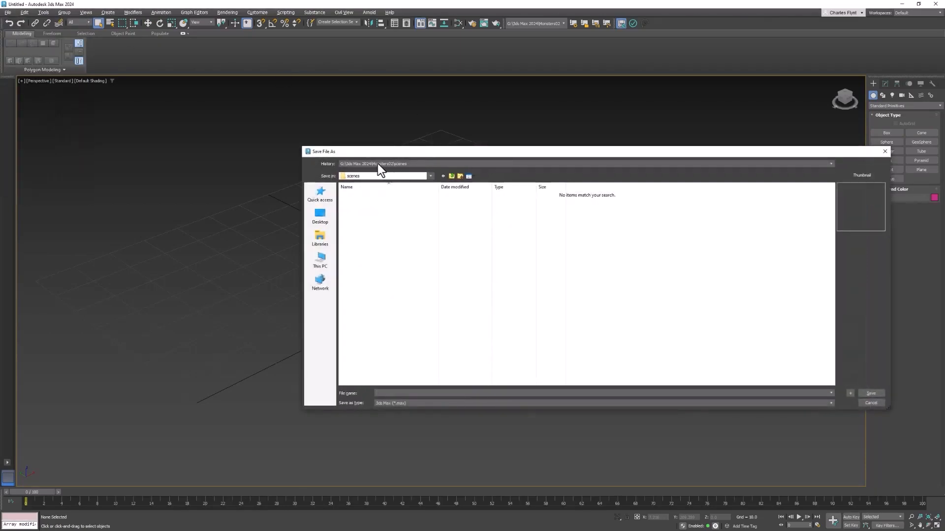
pyautogui.moveTo(460, 405)
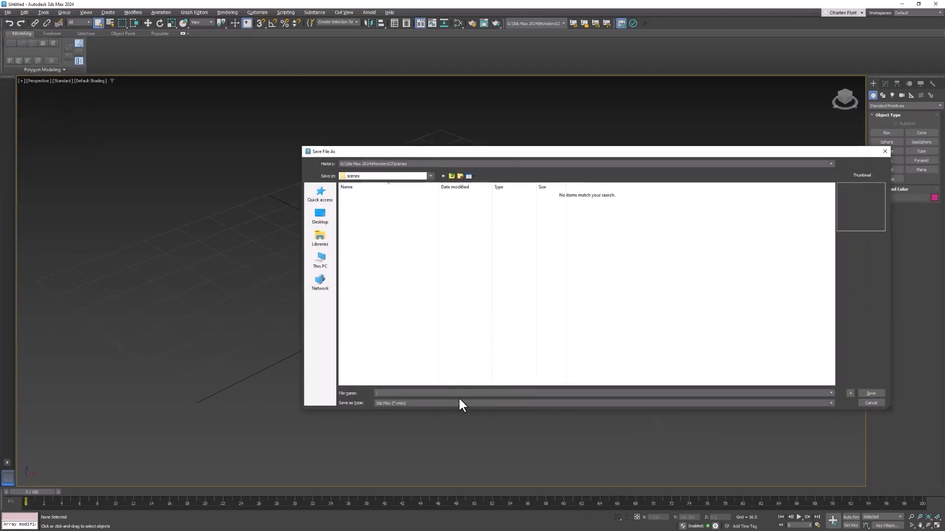
pyautogui.write('Monster')
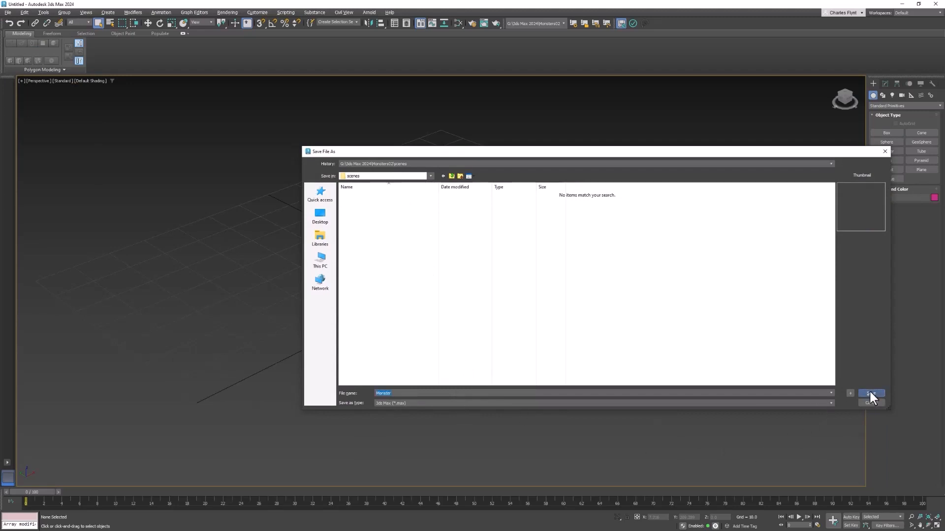
pyautogui.click(870, 394)
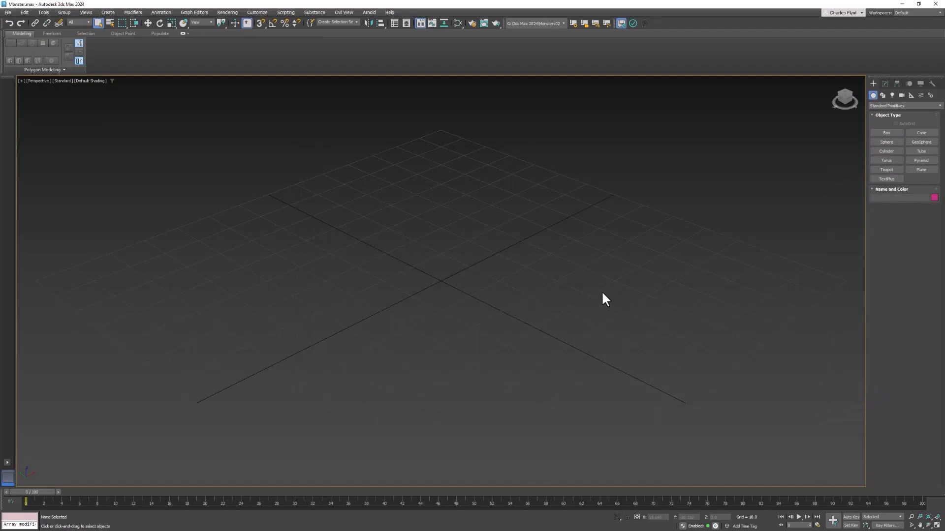
pyautogui.moveTo(596, 304)
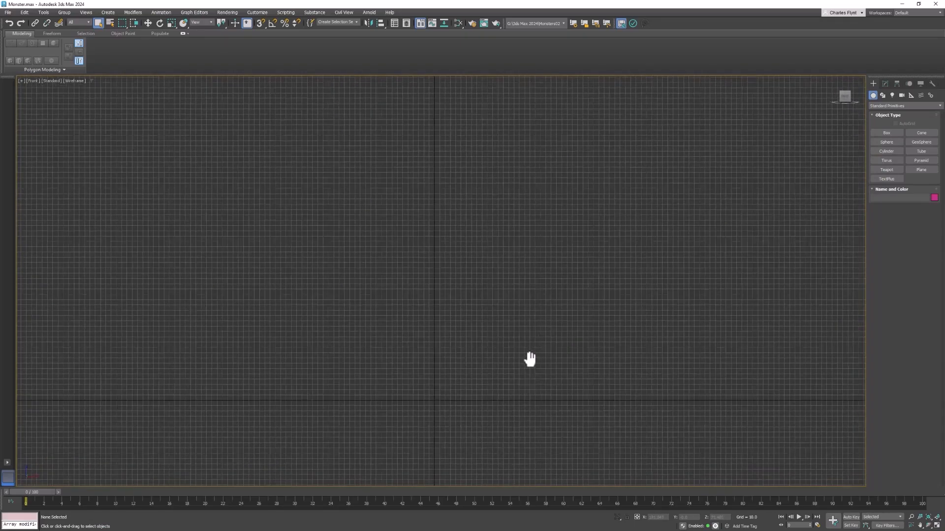
# Draw a nearly square plane in the Front viewport.
pyautogui.click(920, 169)
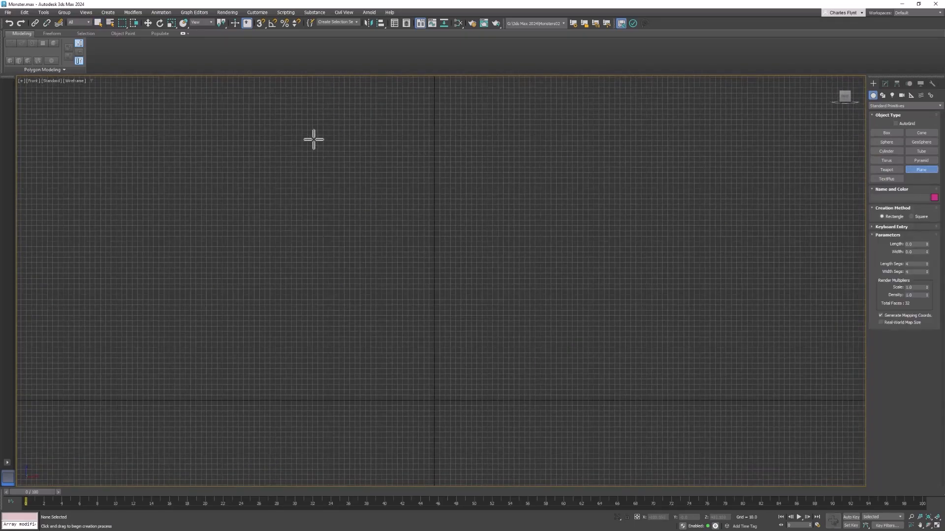
pyautogui.moveTo(313, 139); pyautogui.dragTo(550, 398)
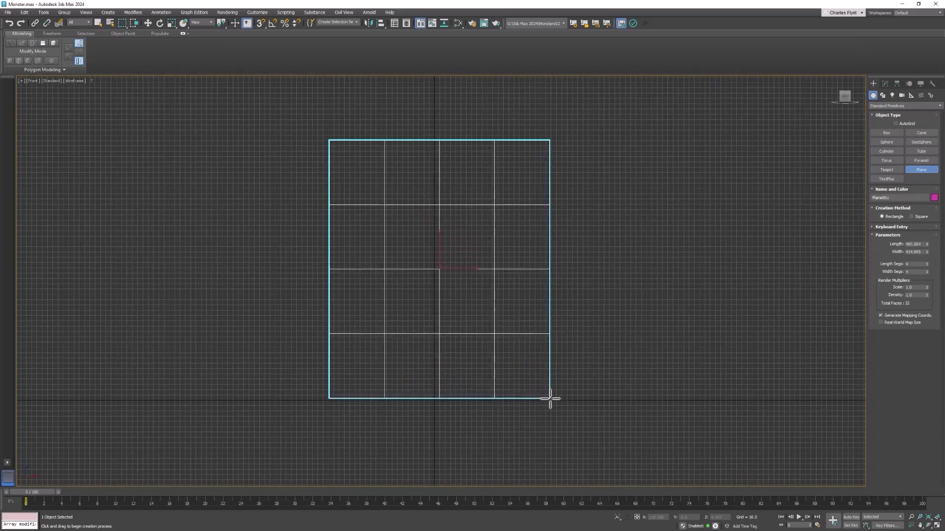
pyautogui.moveTo(549, 397); pyautogui.dragTo(570, 398)
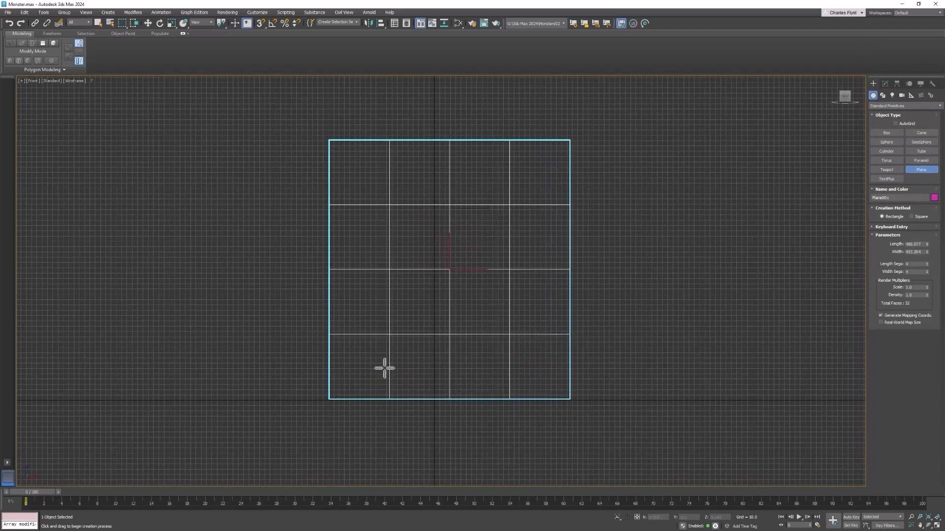
pyautogui.moveTo(441, 208)
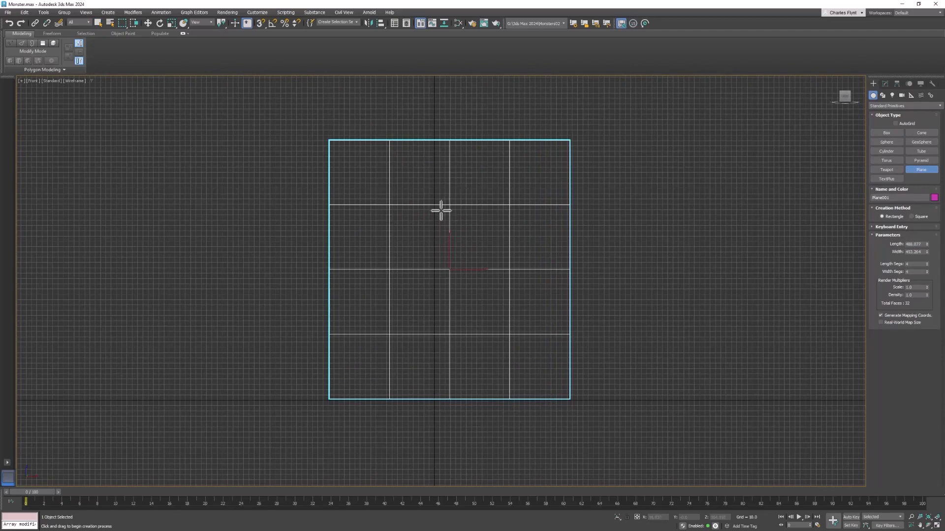
pyautogui.moveTo(762, 150)
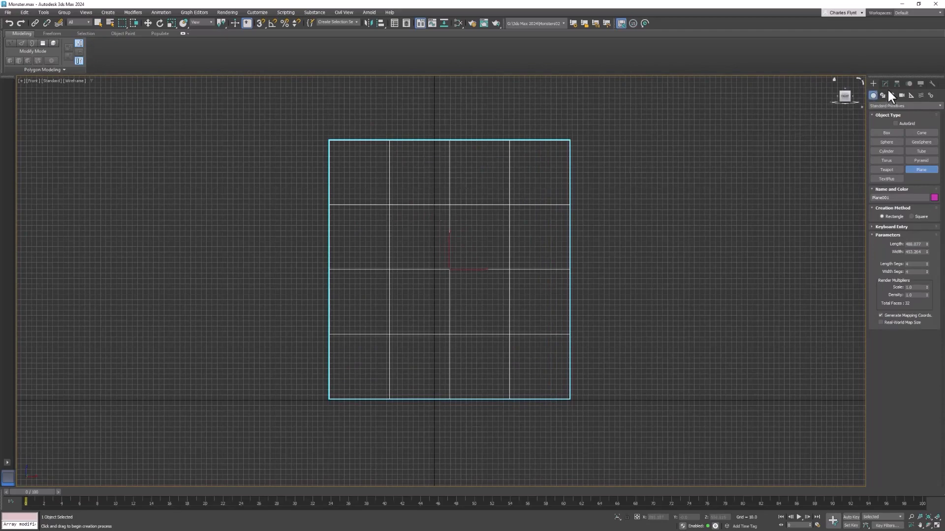
# Reduce the plane to one segment each way and show the view with Default Shading.
pyautogui.click(886, 83)
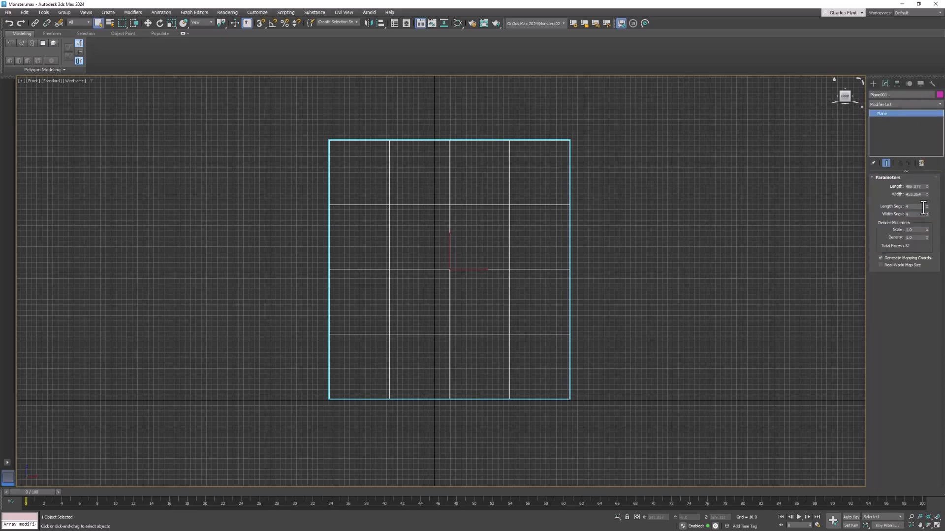
pyautogui.click(925, 207)
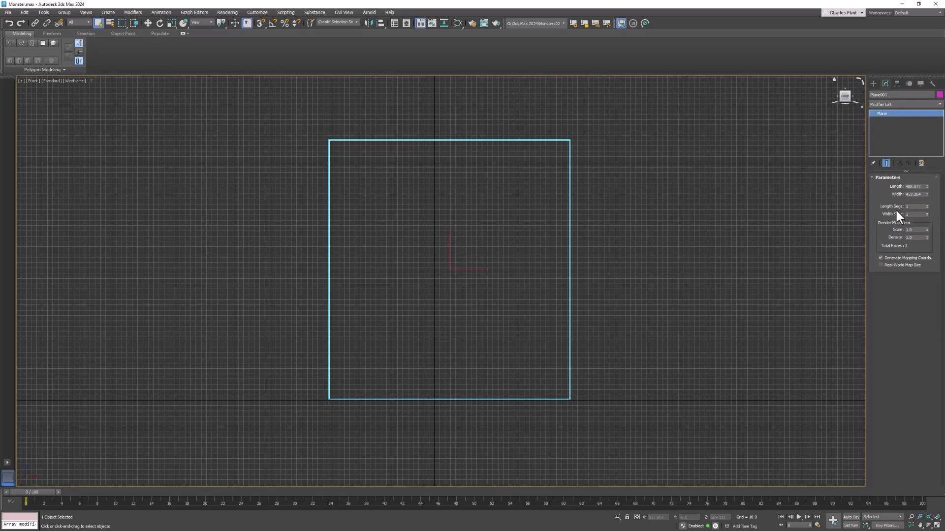
pyautogui.moveTo(456, 285)
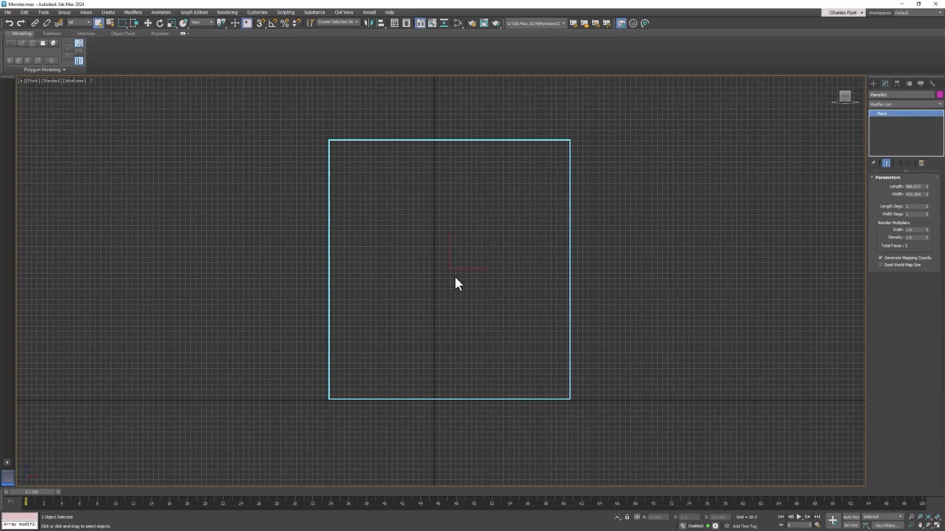
pyautogui.moveTo(423, 345)
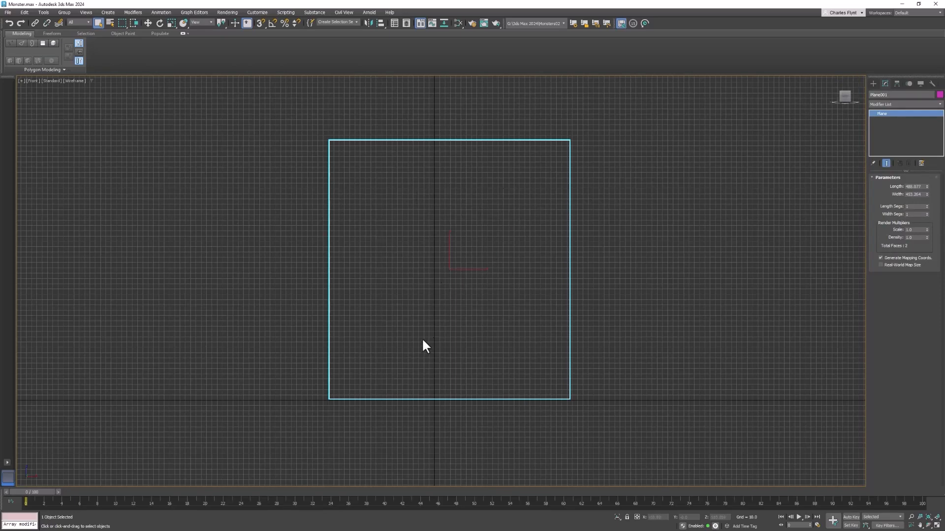
pyautogui.moveTo(480, 380)
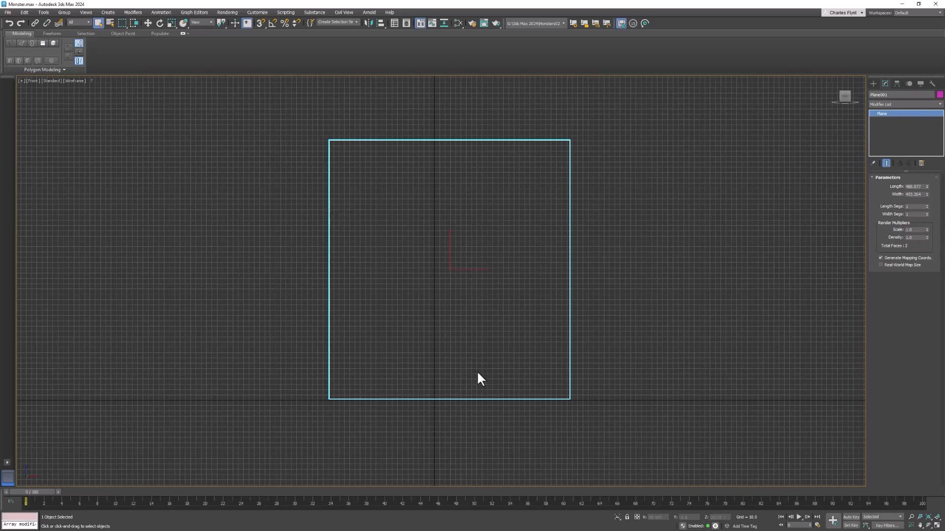
pyautogui.moveTo(306, 235)
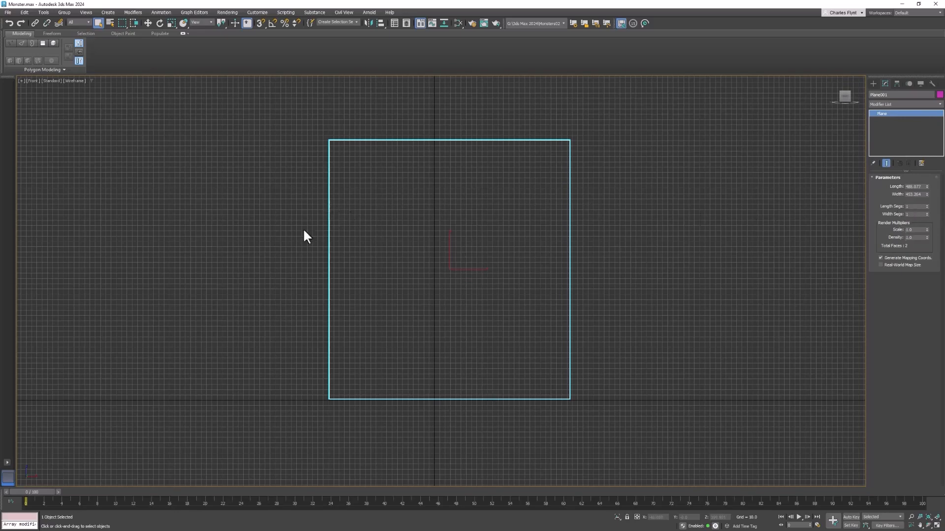
pyautogui.moveTo(420, 198)
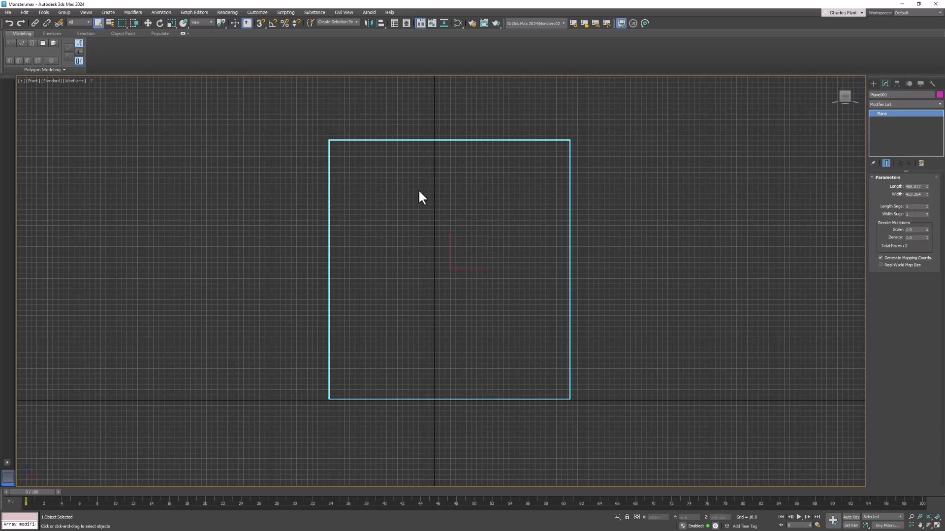
pyautogui.moveTo(411, 193)
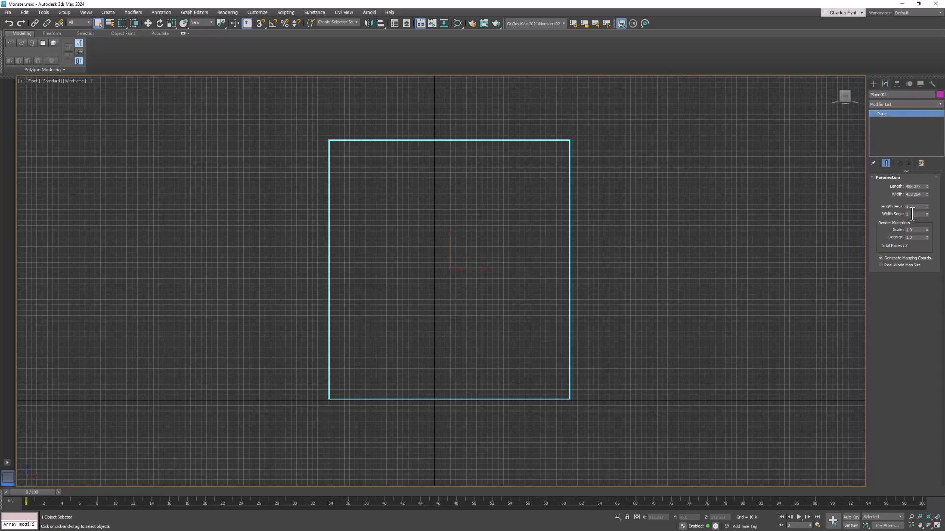
pyautogui.moveTo(100, 125)
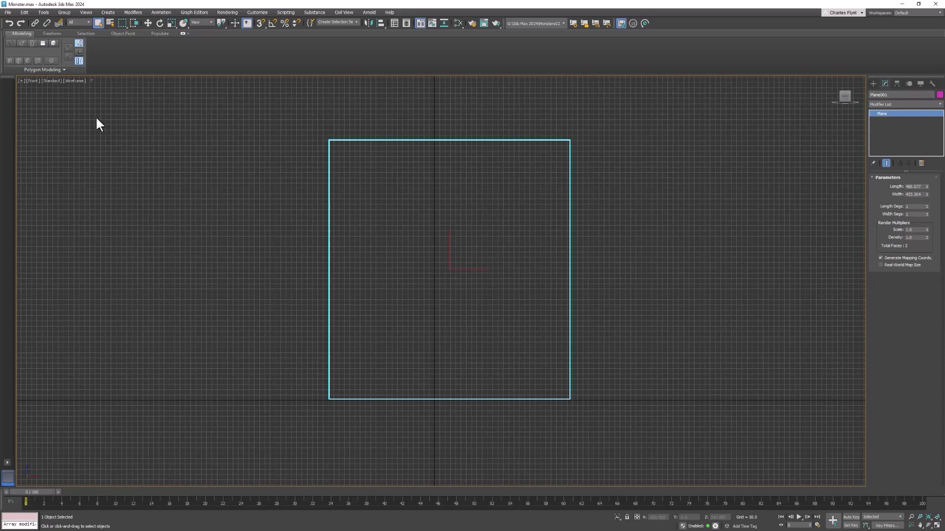
pyautogui.click(74, 81)
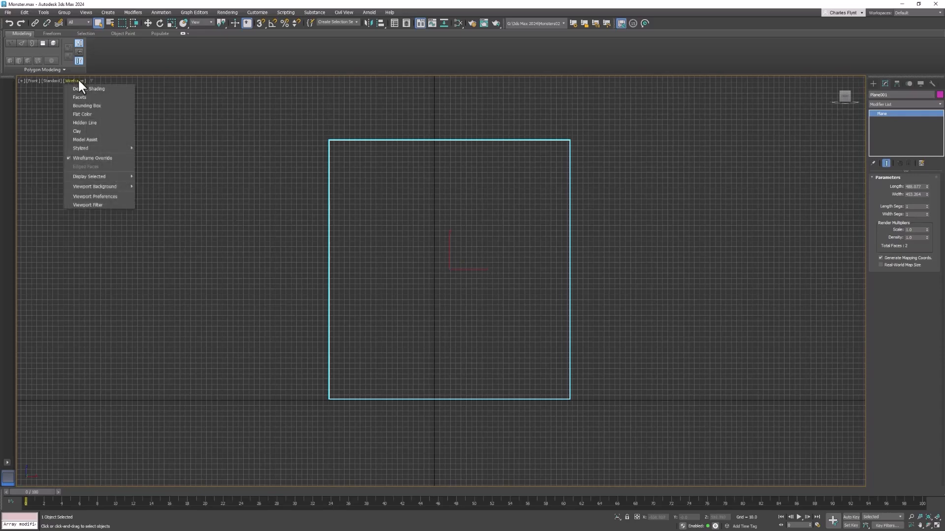
pyautogui.click(89, 89)
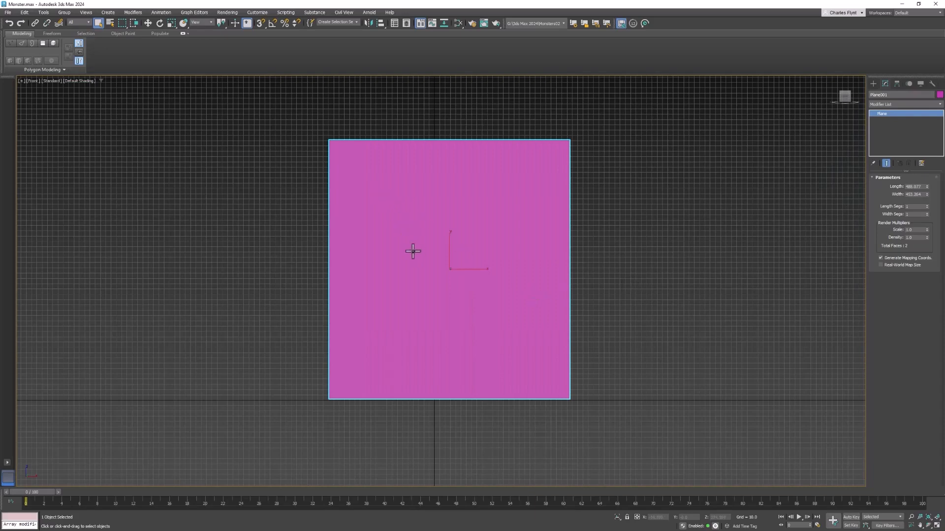
pyautogui.moveTo(421, 245)
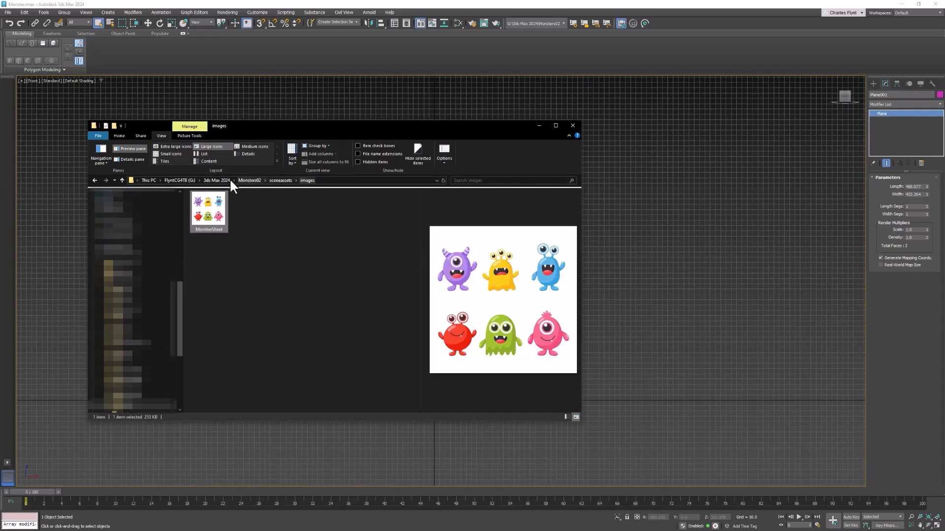
pyautogui.moveTo(247, 184)
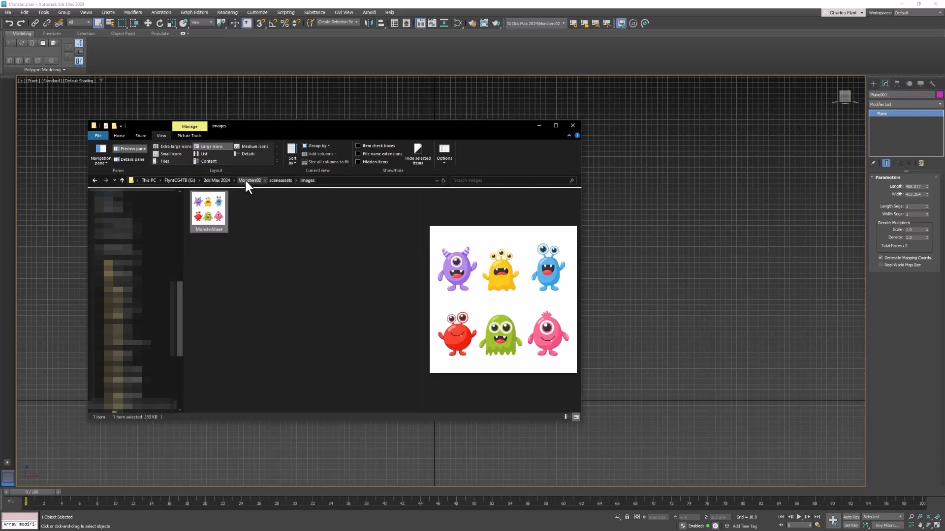
pyautogui.moveTo(256, 187)
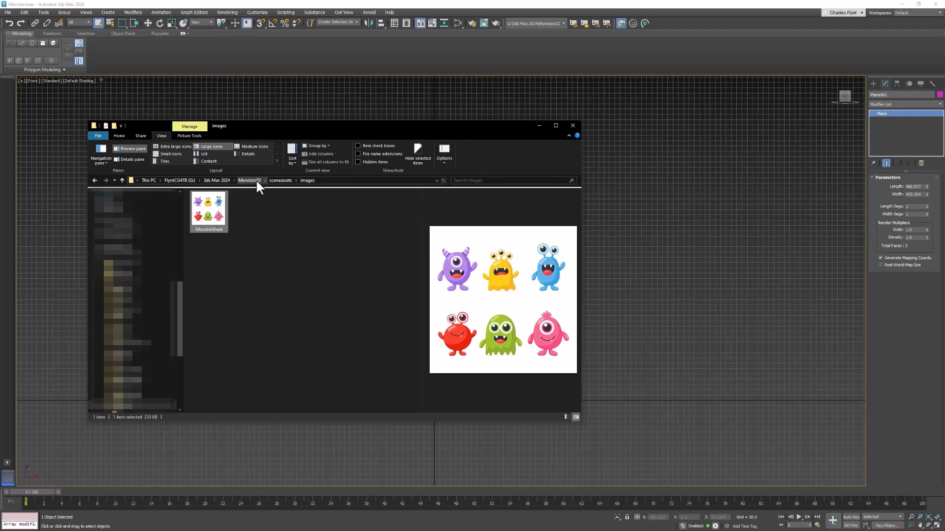
pyautogui.moveTo(286, 202)
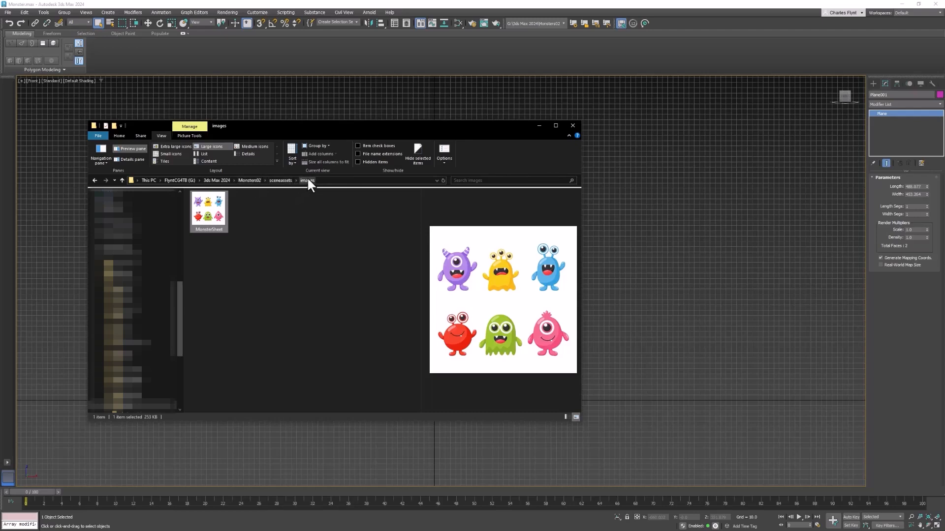
pyautogui.moveTo(346, 136)
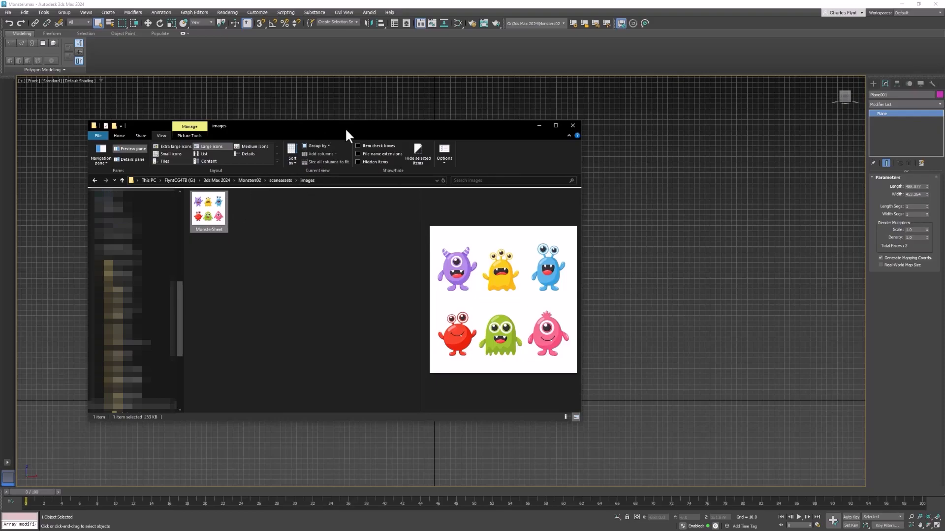
# Drop the MonsterSheet image onto the plane and close the images folder window.
pyautogui.click(571, 125)
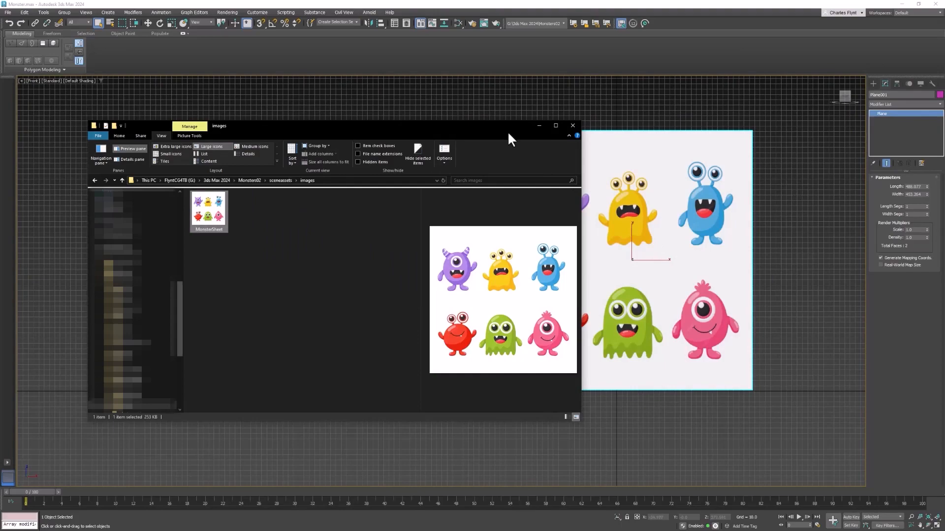
pyautogui.click(572, 124)
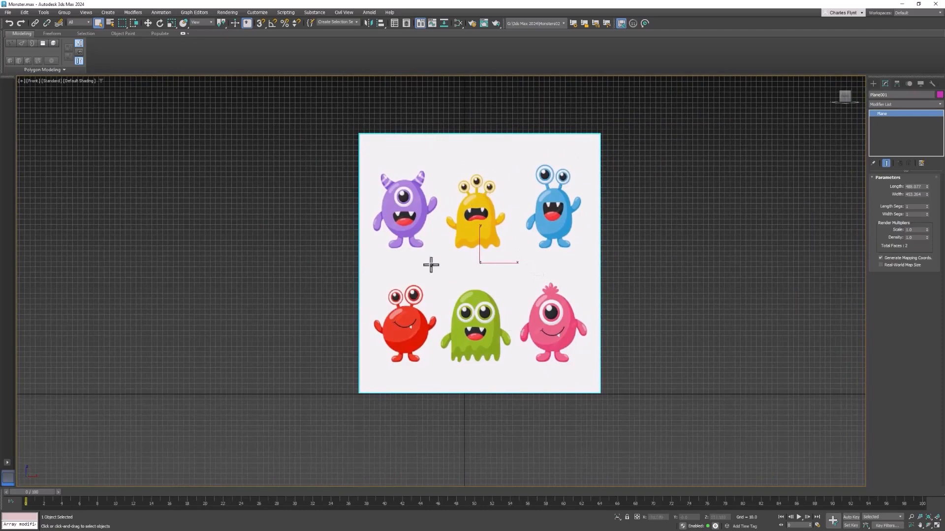
pyautogui.moveTo(388, 171)
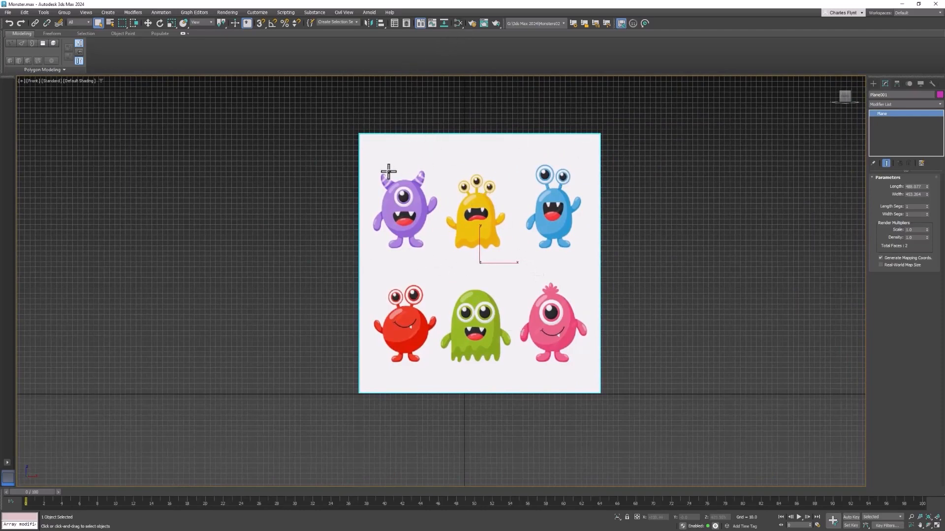
pyautogui.moveTo(594, 297)
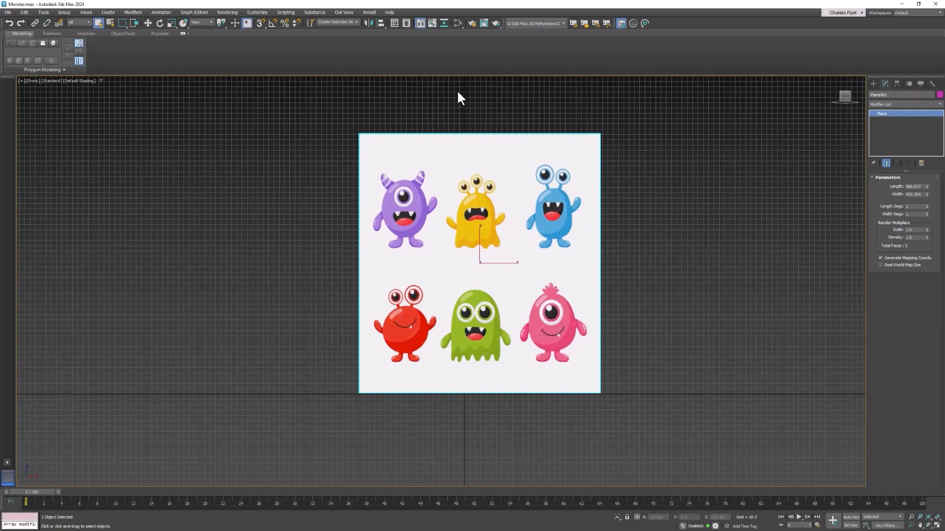
pyautogui.moveTo(461, 35)
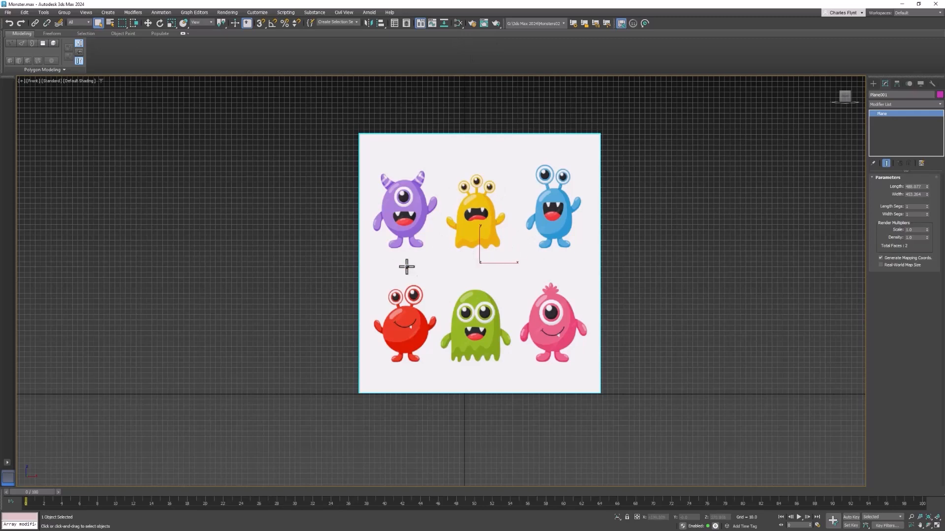
pyautogui.moveTo(460, 28)
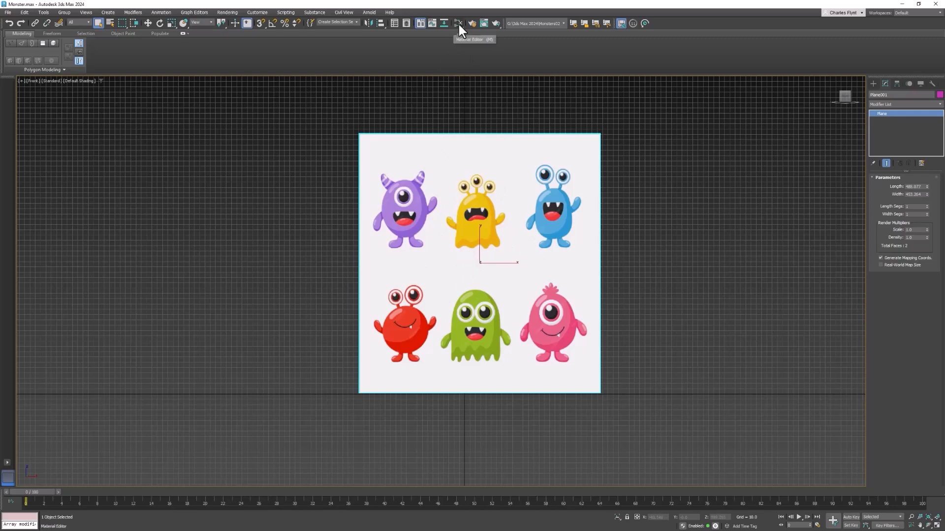
# Load the plane's Material #25 into the Slate Material Editor via Pick Material from Object.
pyautogui.click(459, 22)
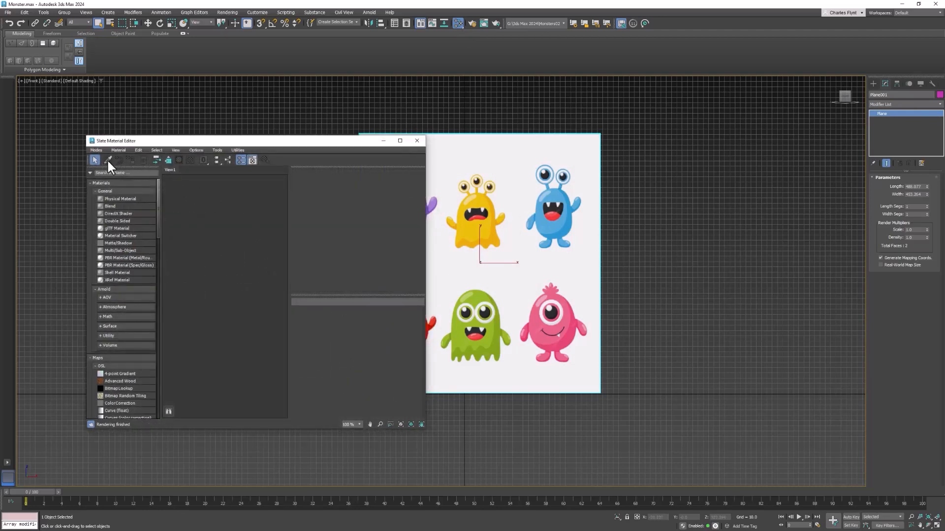
pyautogui.click(108, 159)
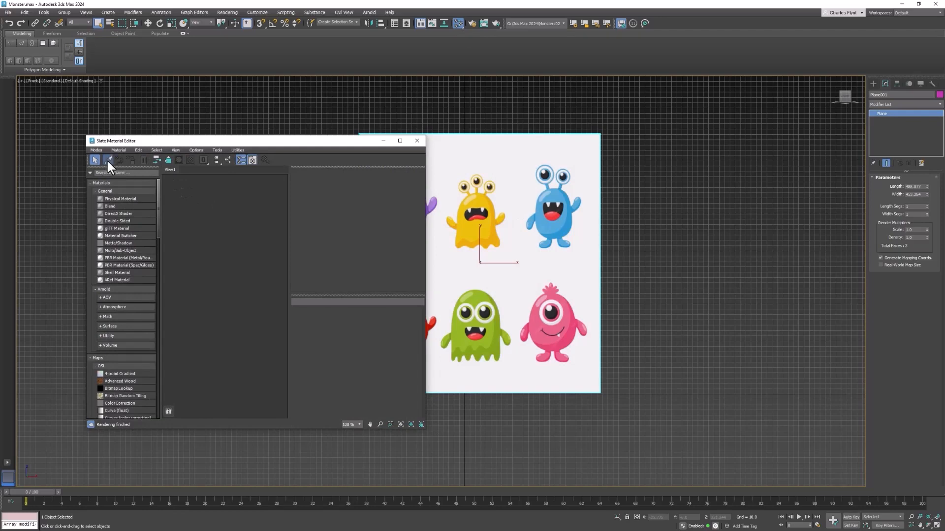
pyautogui.click(108, 160)
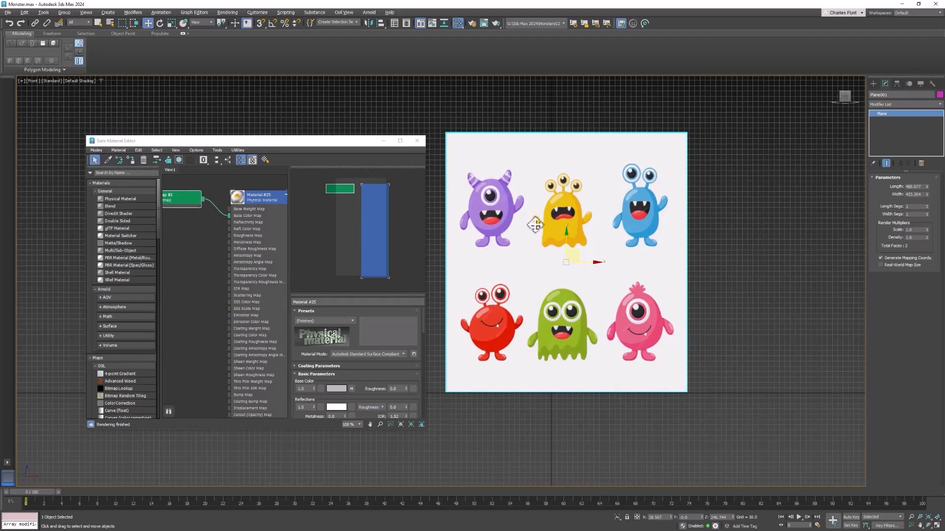
pyautogui.moveTo(667, 256)
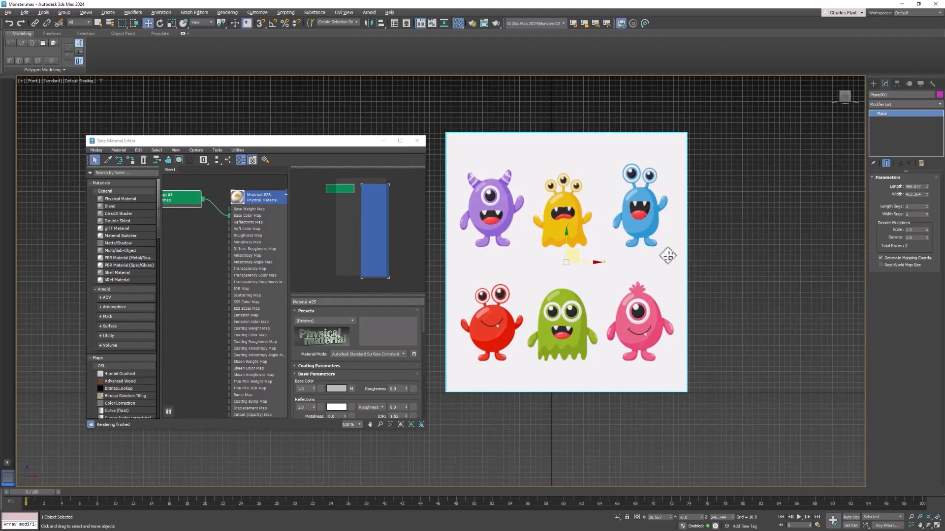
pyautogui.moveTo(184, 207)
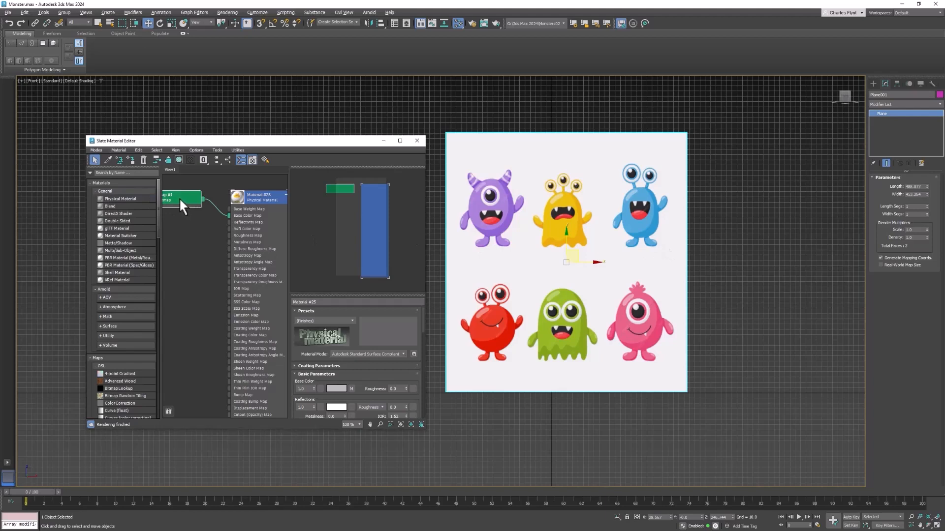
# Show the Bitmap node's settings and its cropping preview of the full six-monster sheet.
pyautogui.click(181, 196)
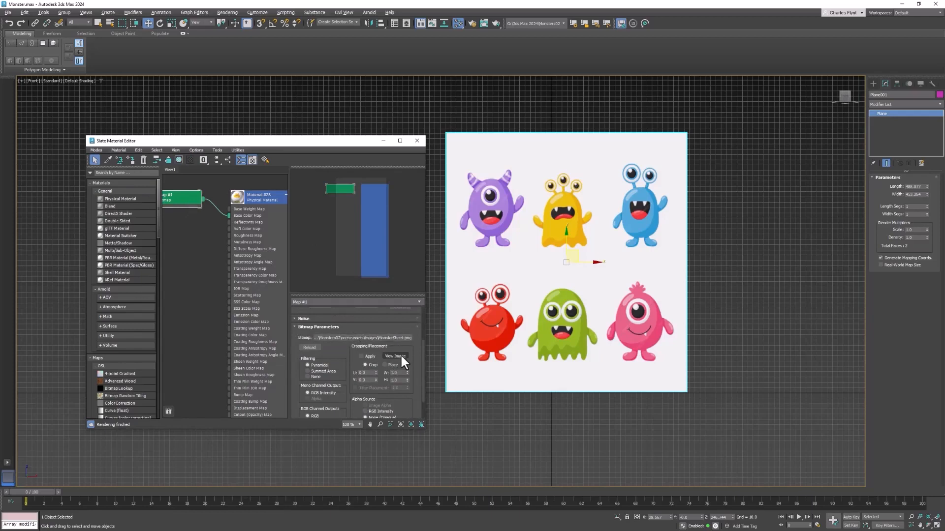
pyautogui.click(395, 357)
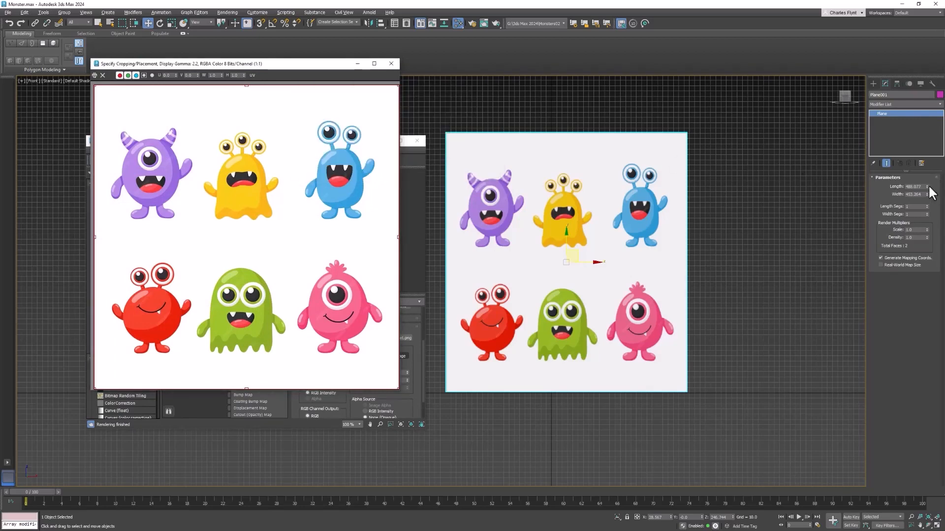
# Make the plane 400 by 400 and apply a crop framing only the blue monster.
pyautogui.click(913, 186)
pyautogui.write('400')
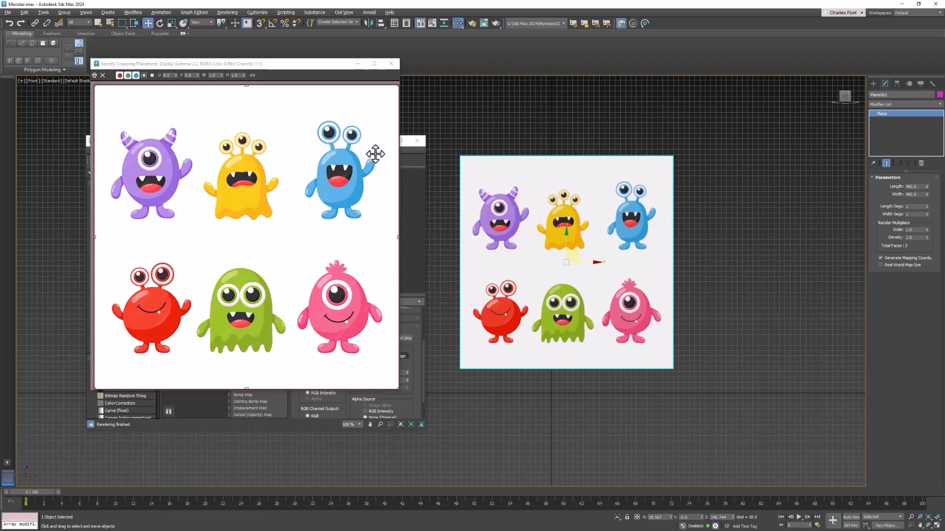
pyautogui.moveTo(199, 211)
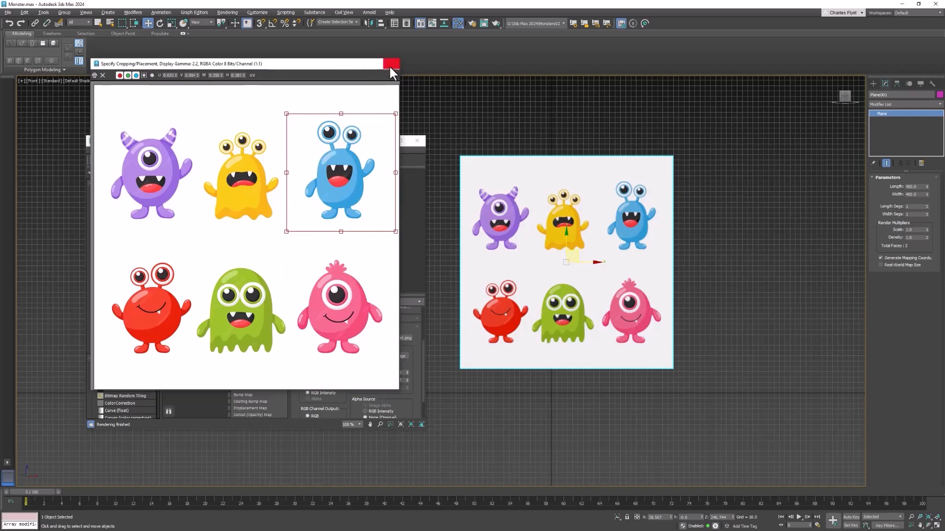
pyautogui.click(391, 63)
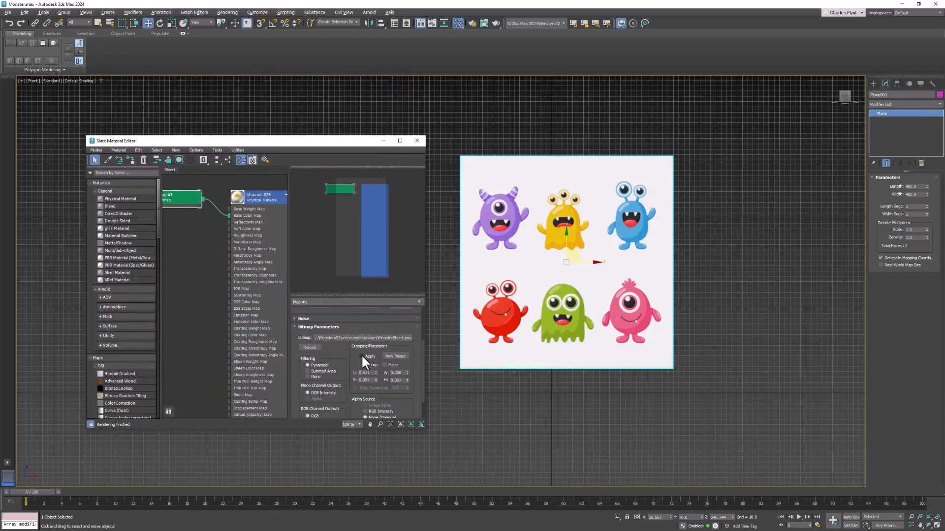
pyautogui.click(365, 364)
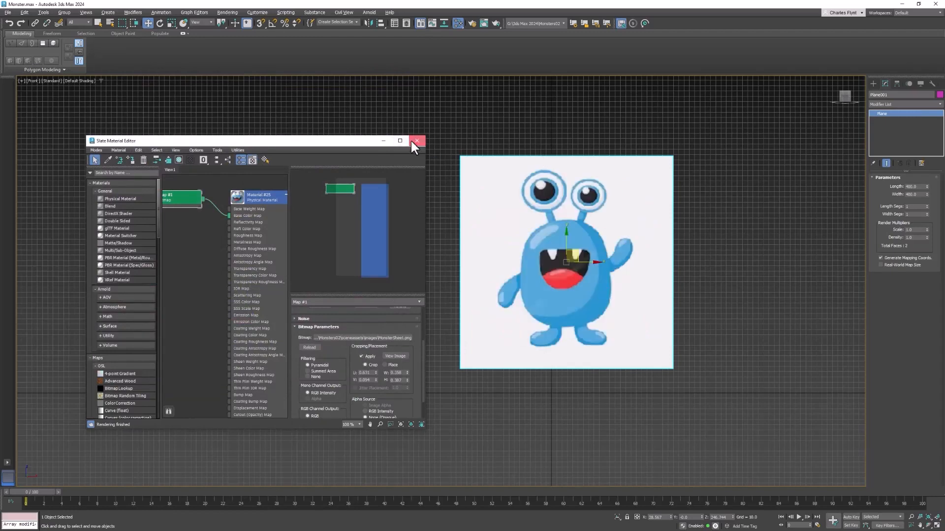
# Close the material editor and move the blue monster plane to the world origin.
pyautogui.click(417, 140)
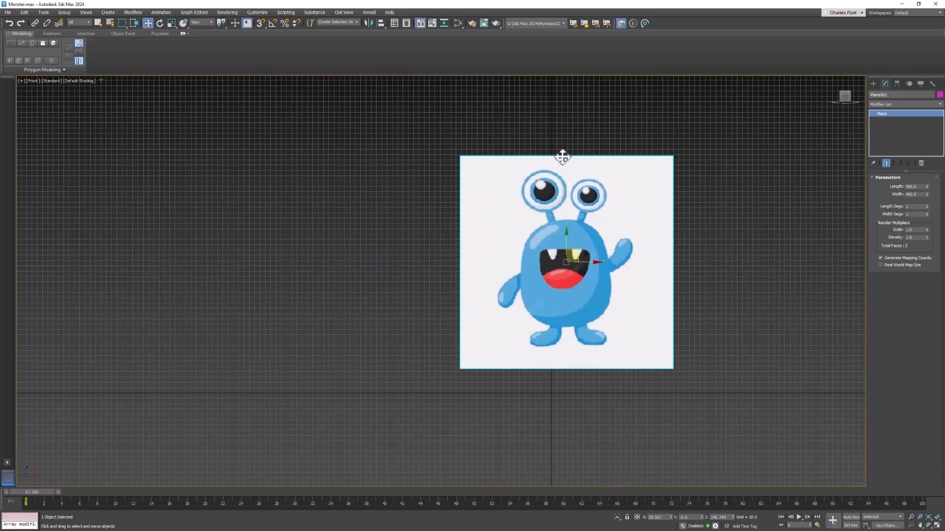
pyautogui.moveTo(672, 524)
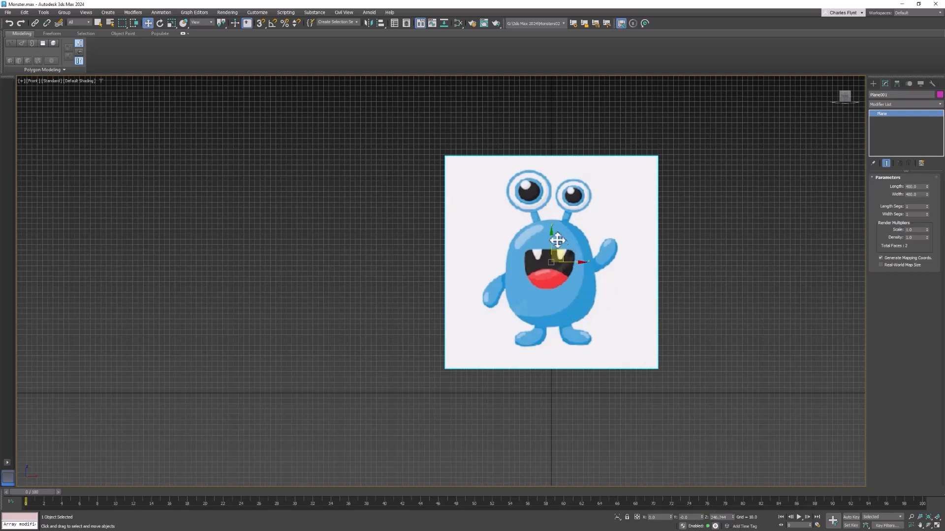
pyautogui.moveTo(555, 240); pyautogui.dragTo(554, 267)
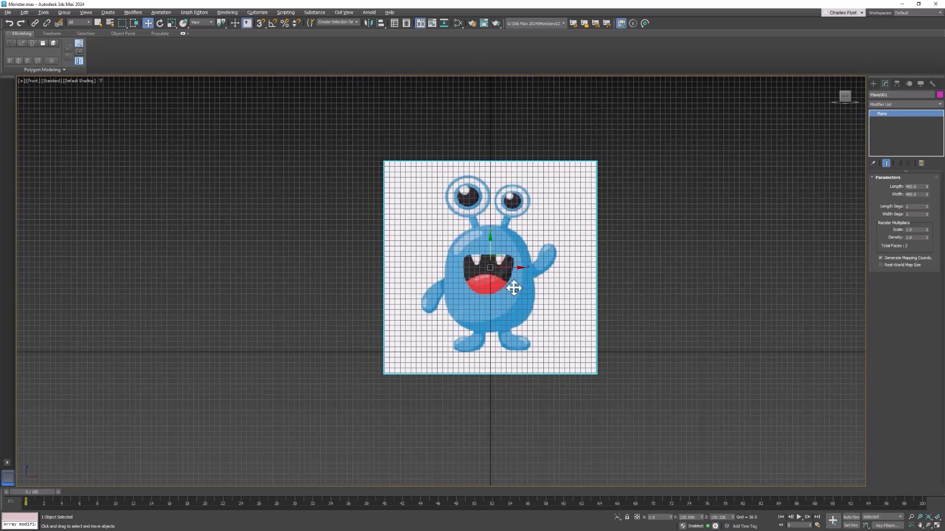
# Toggle the home grid with G until it is hidden behind the monster plane.
pyautogui.press('g')
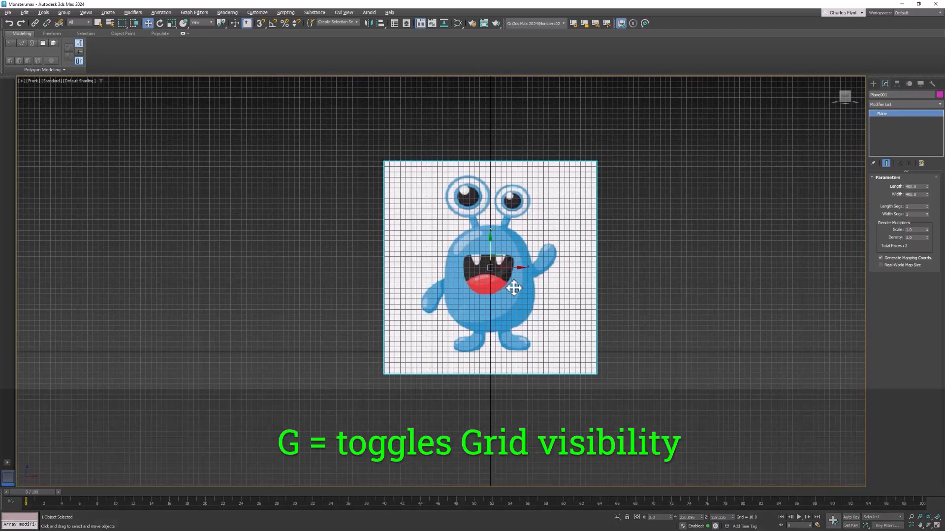
pyautogui.press('g')
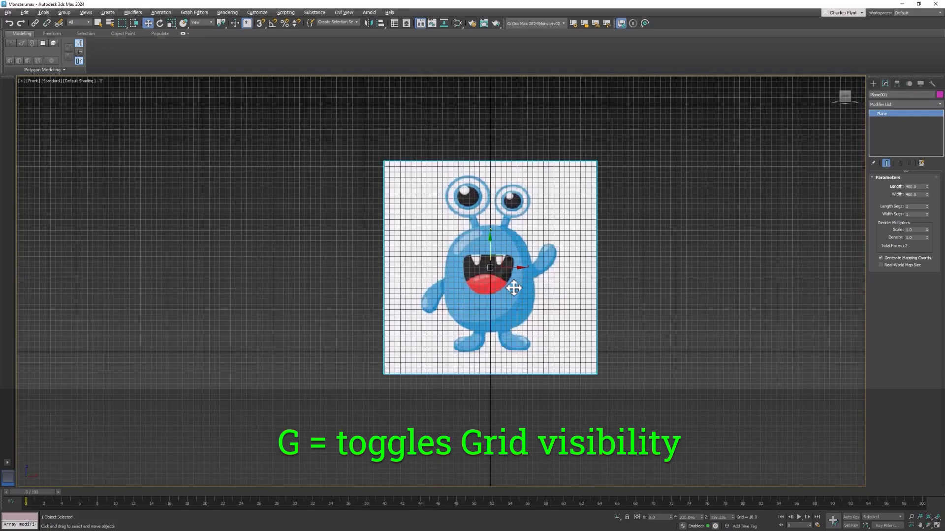
pyautogui.press('g')
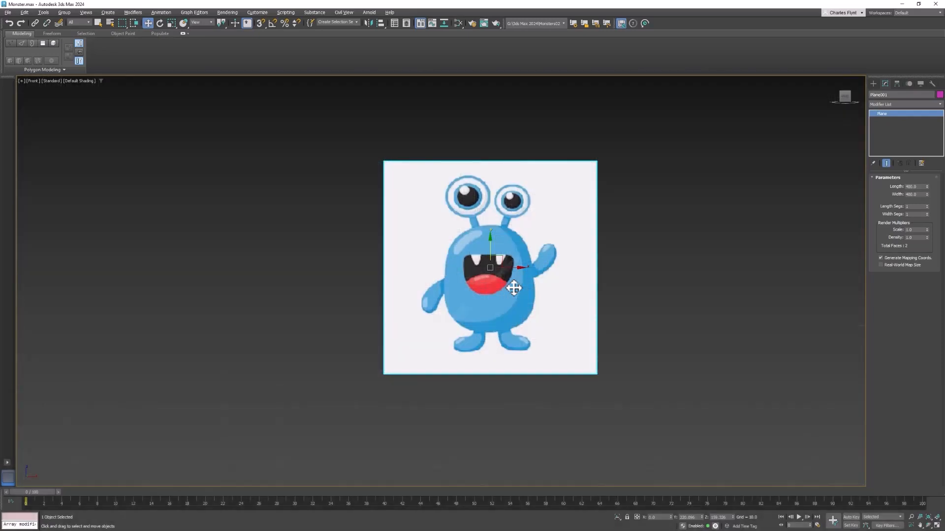
pyautogui.moveTo(520, 266)
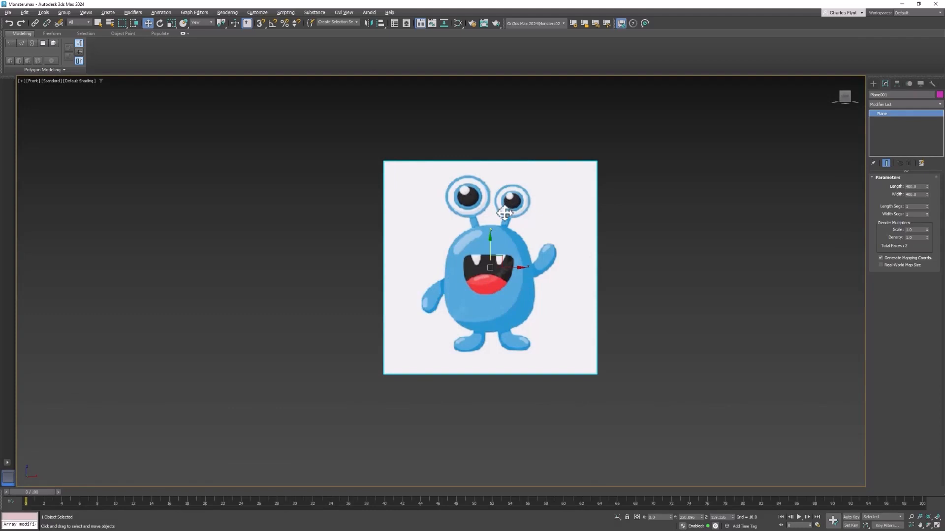
# Freeze the monster plane via its Object Properties so it cannot be picked.
pyautogui.rightClick(503, 213)
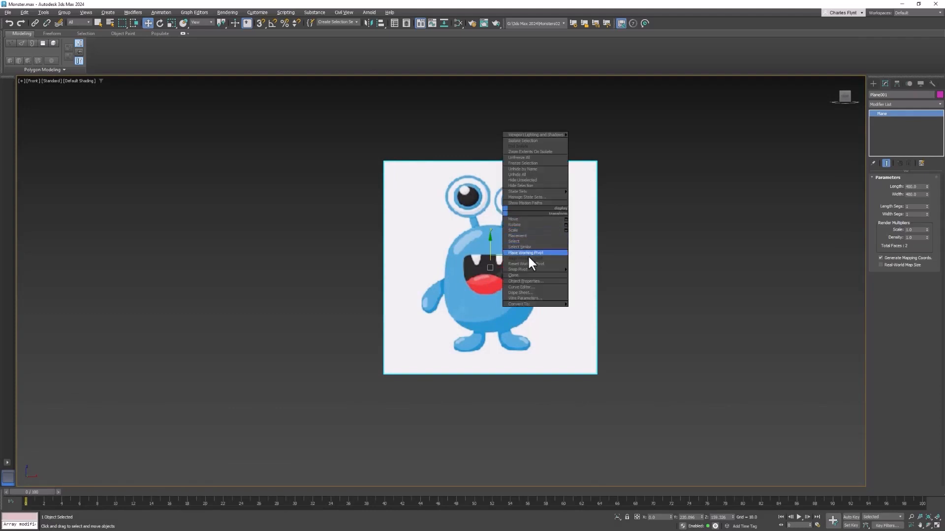
pyautogui.moveTo(544, 281)
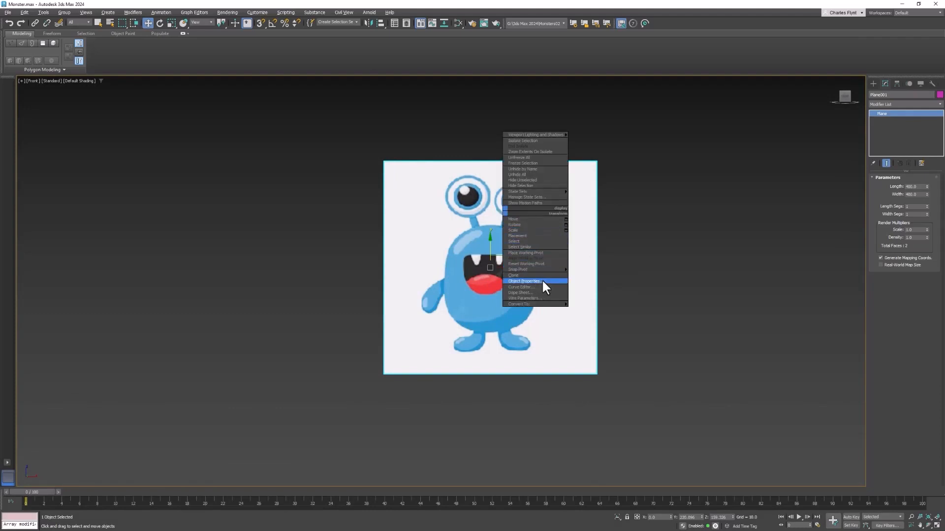
pyautogui.click(523, 280)
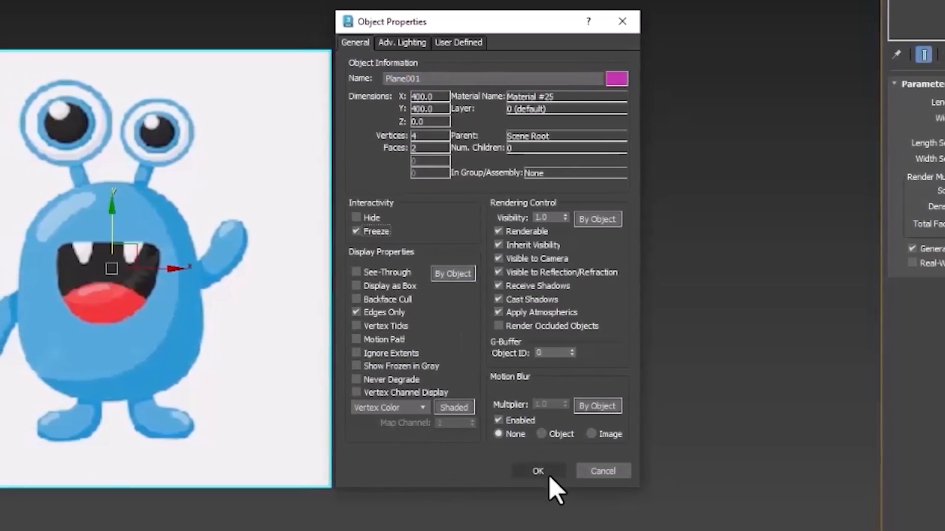
pyautogui.click(538, 472)
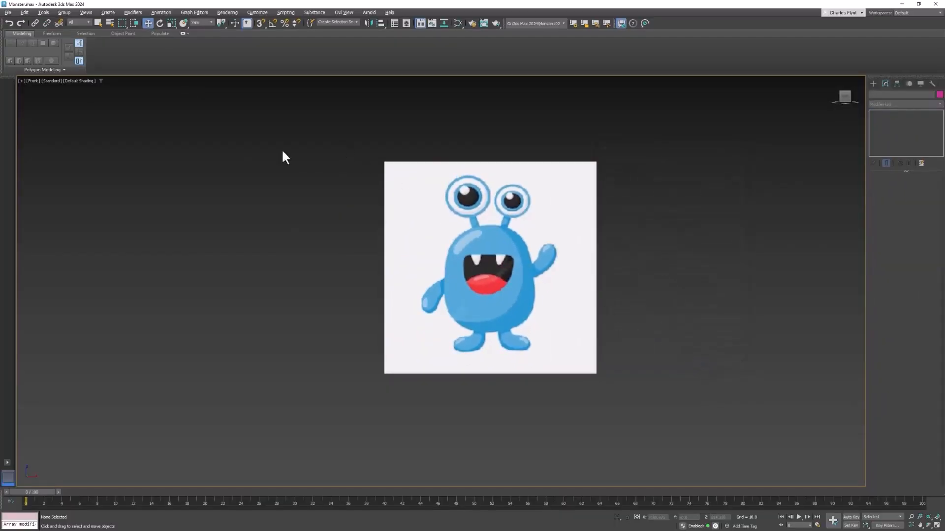
pyautogui.moveTo(449, 229)
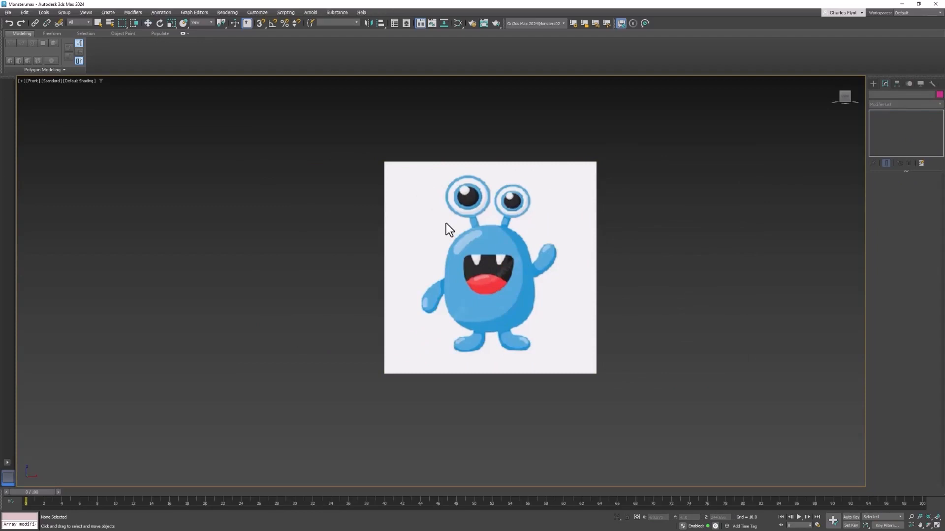
pyautogui.moveTo(530, 281)
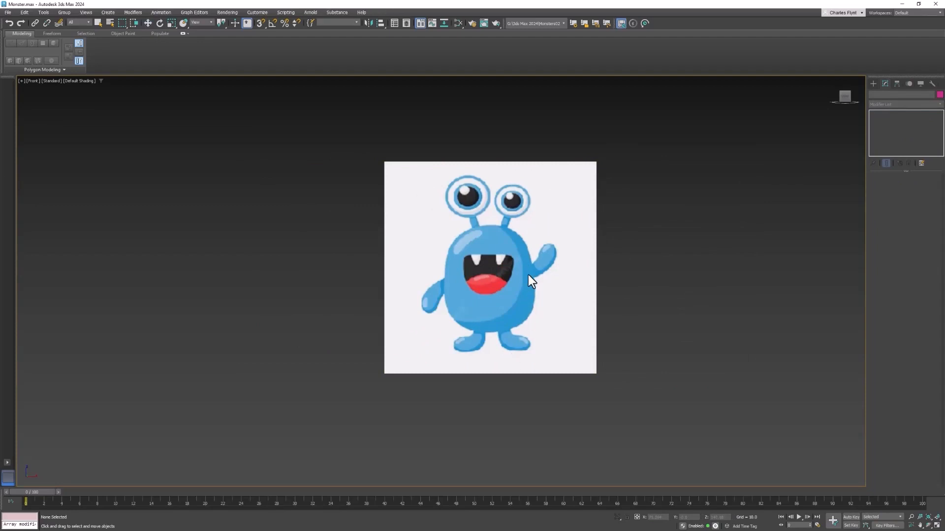